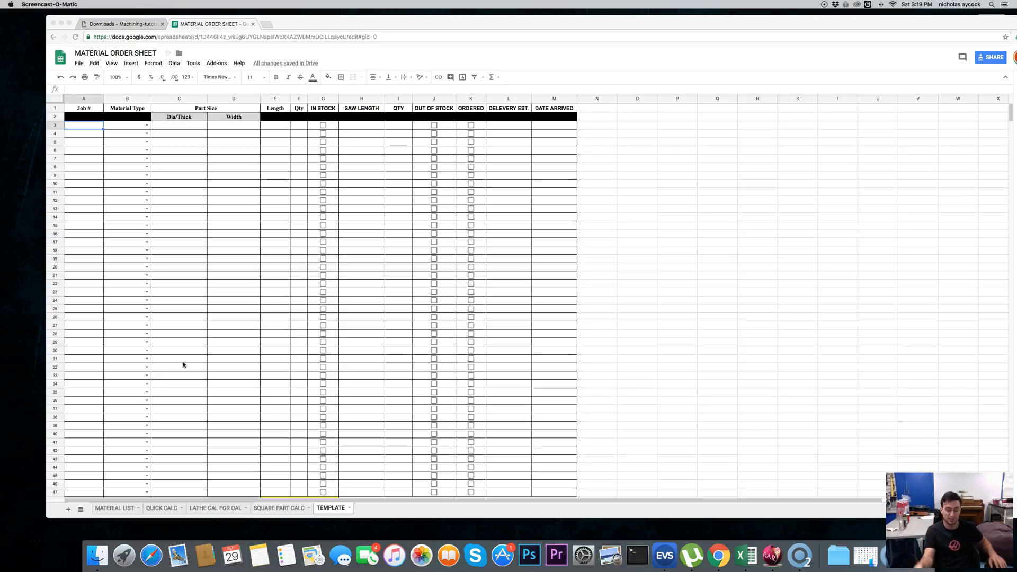
- Browse the calculator sheets of the workbook and return to the TEMPLATE sheet
scroll(down, 3)
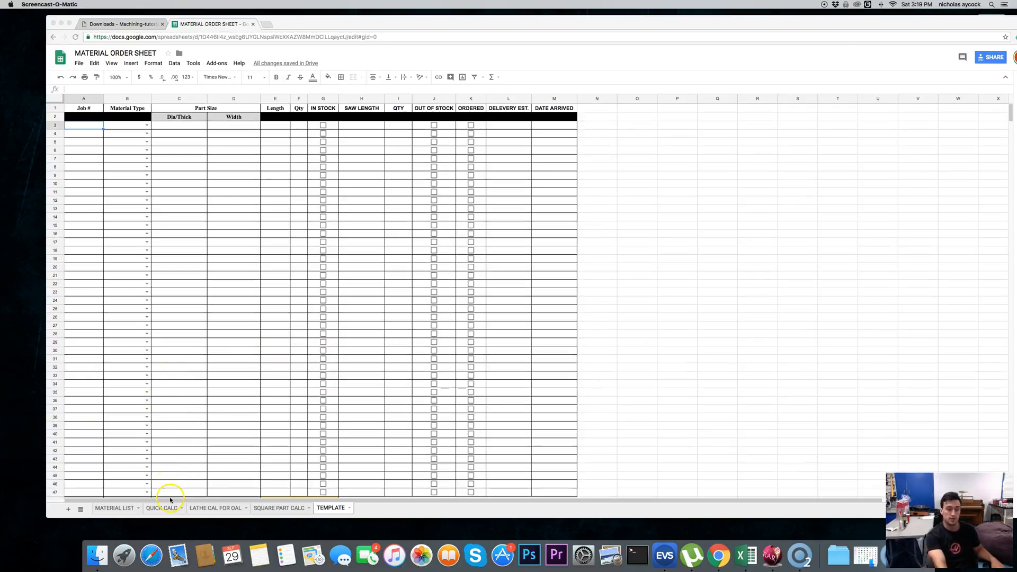
mouse_move(183, 412)
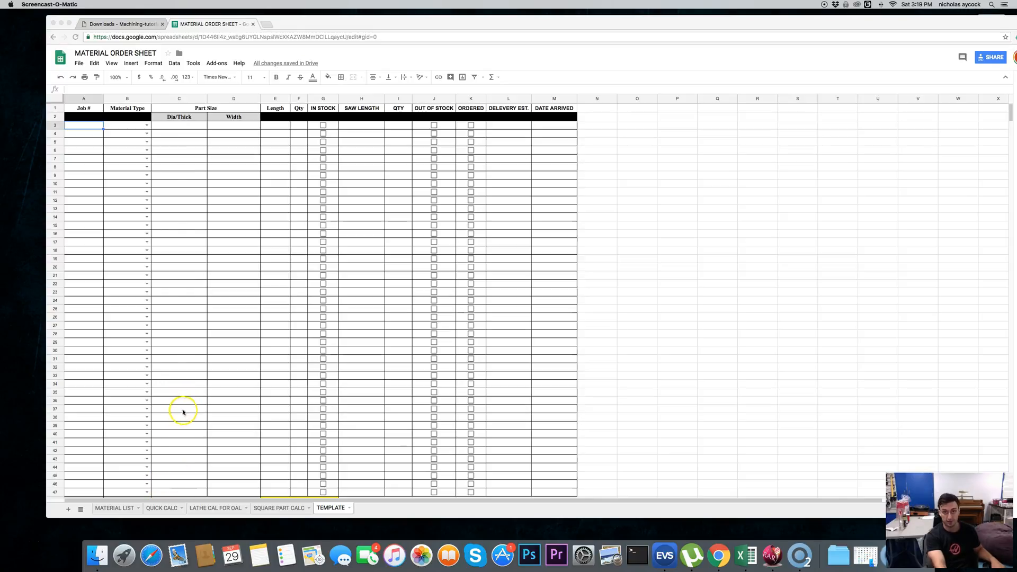
scroll(down, 3)
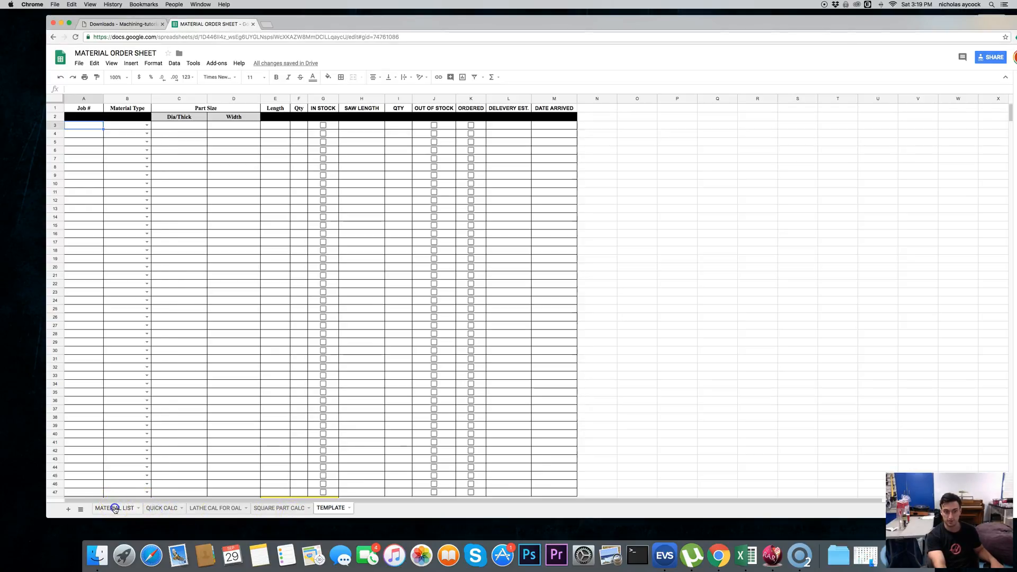
click(215, 508)
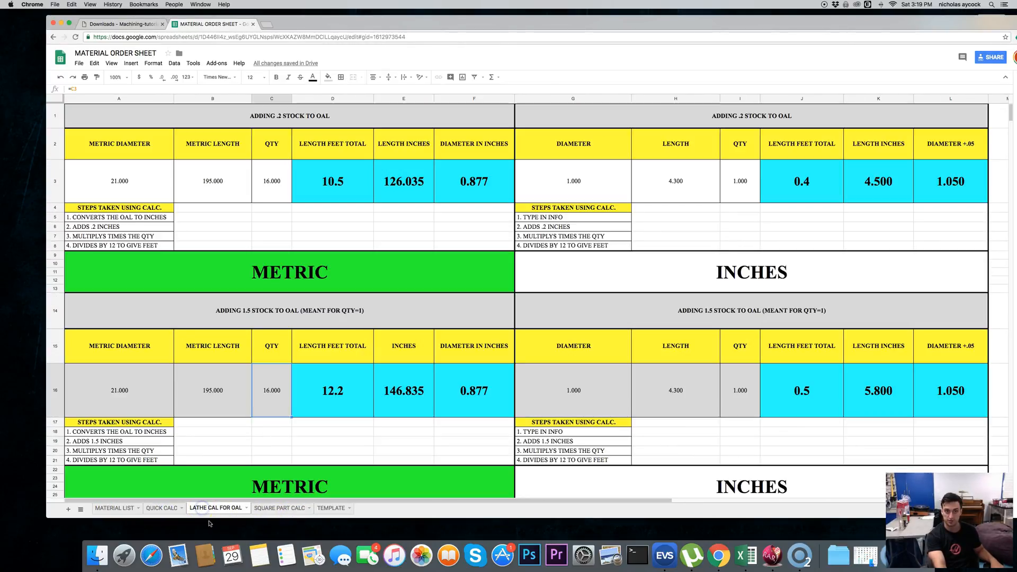
click(278, 507)
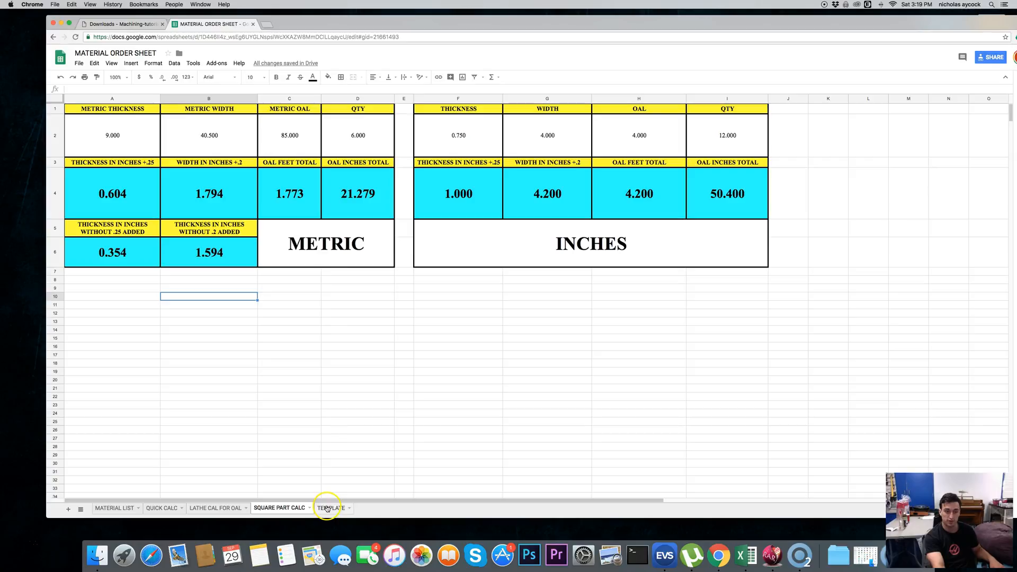
click(330, 508)
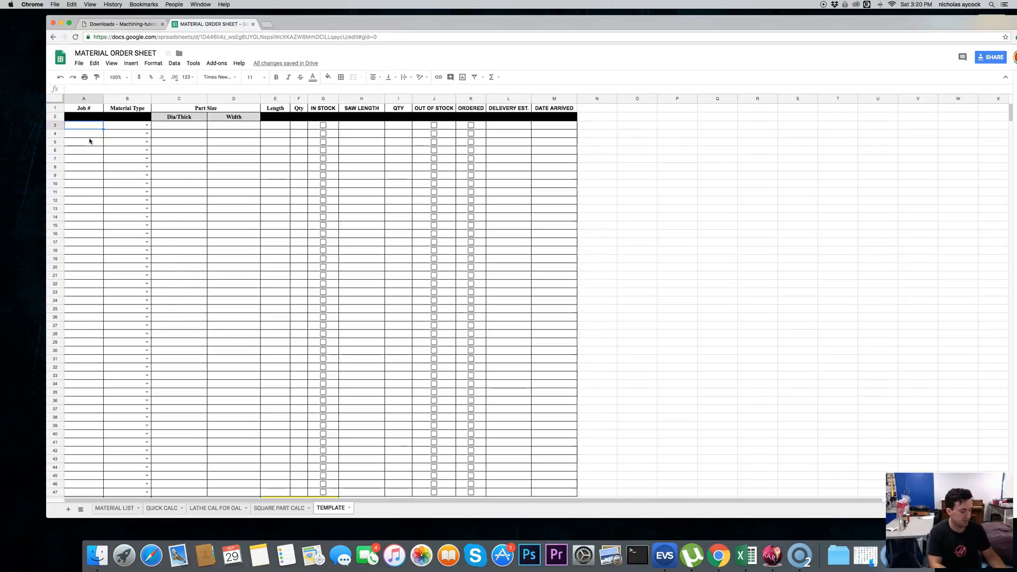
- Fill the first order row: job 1234, material 360 BRASS, diameter 0.75, length 18 feet, quantity 1
text(1234)
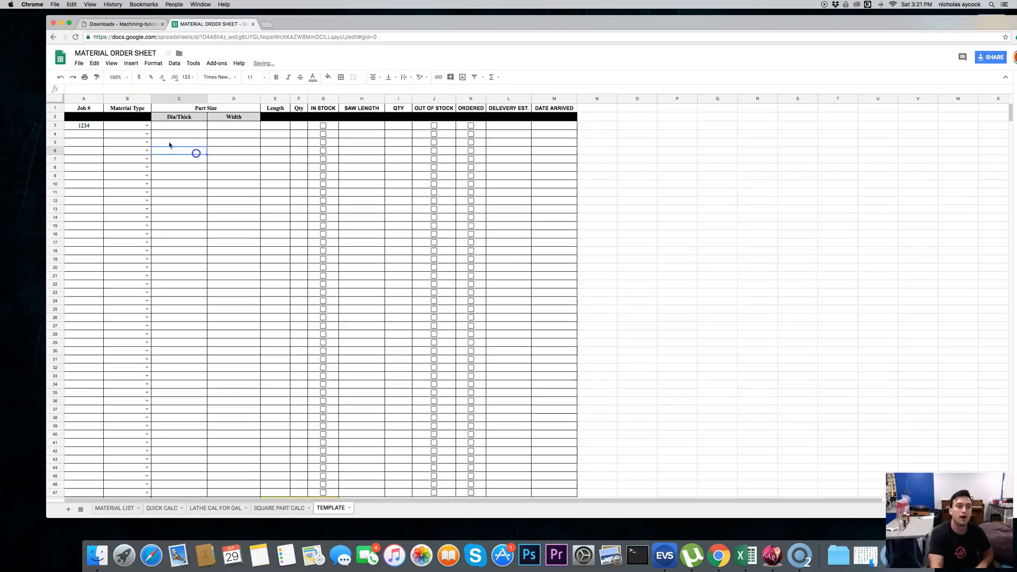
click(146, 125)
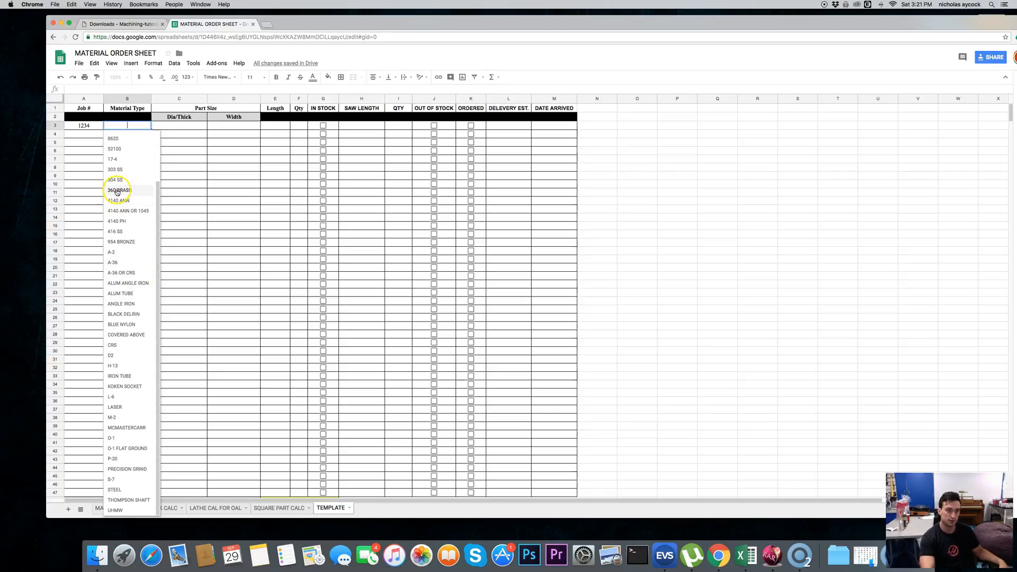
click(117, 190)
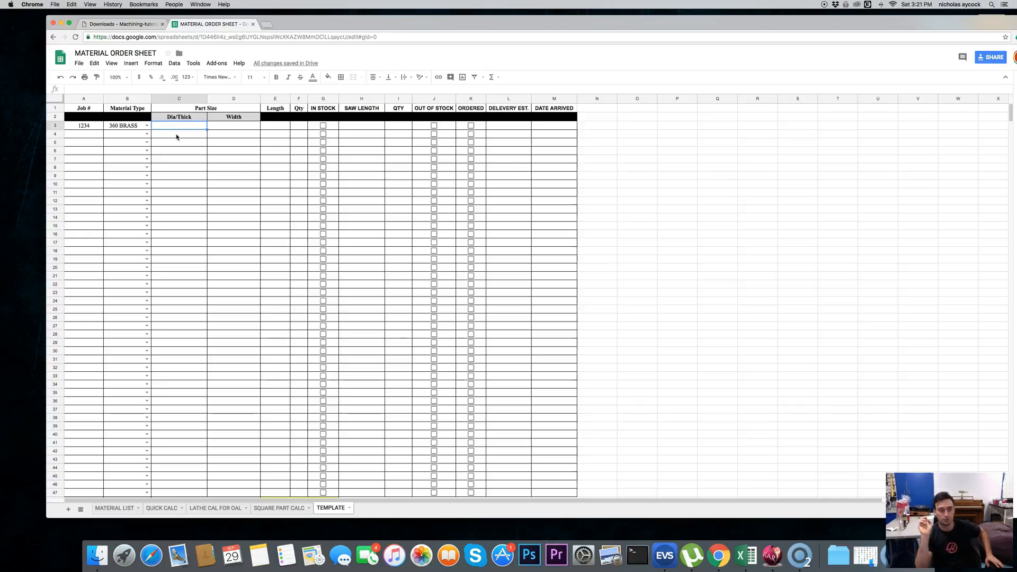
text(.75)
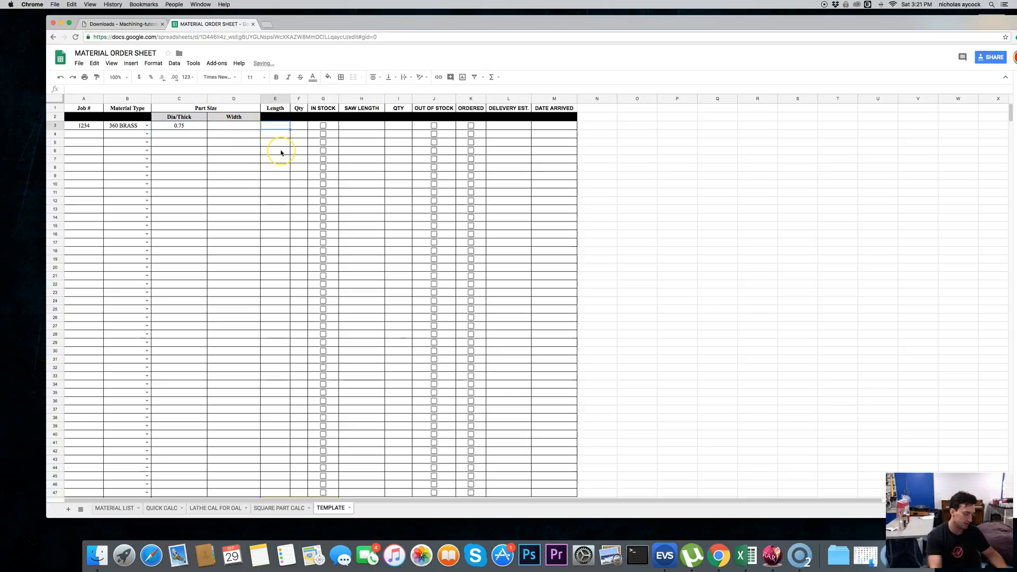
text(18 feet)
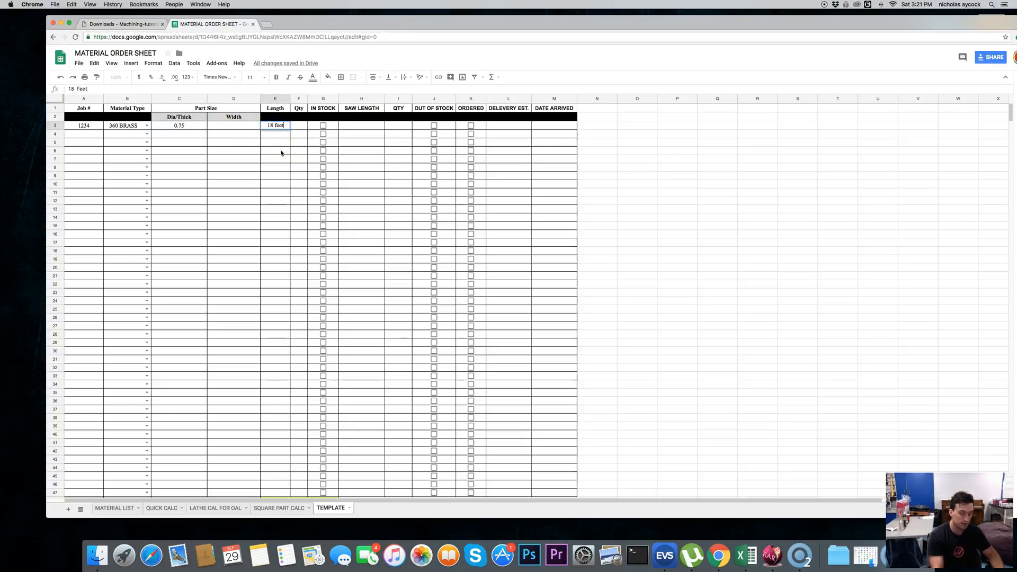
click(276, 168)
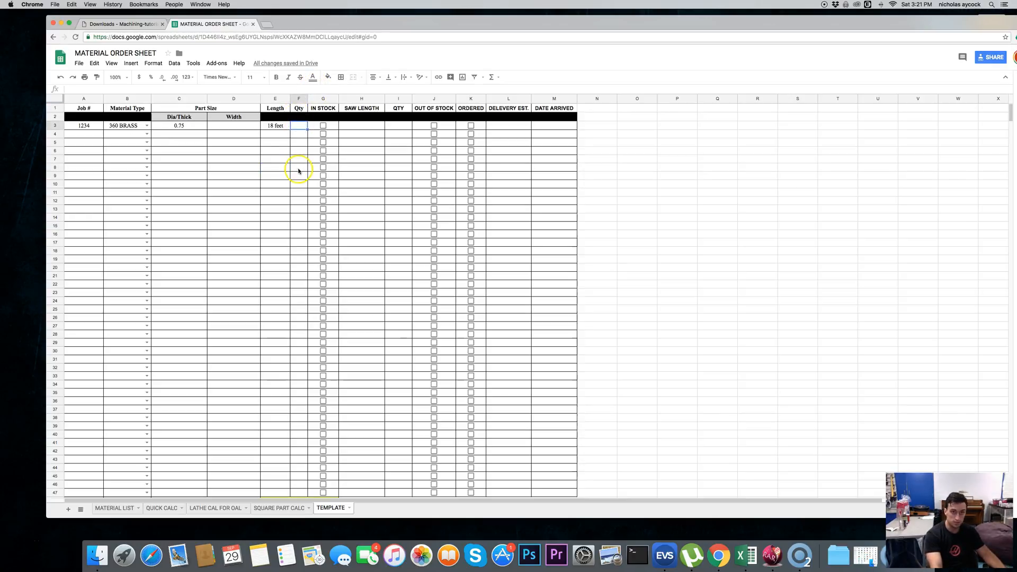
text(1)
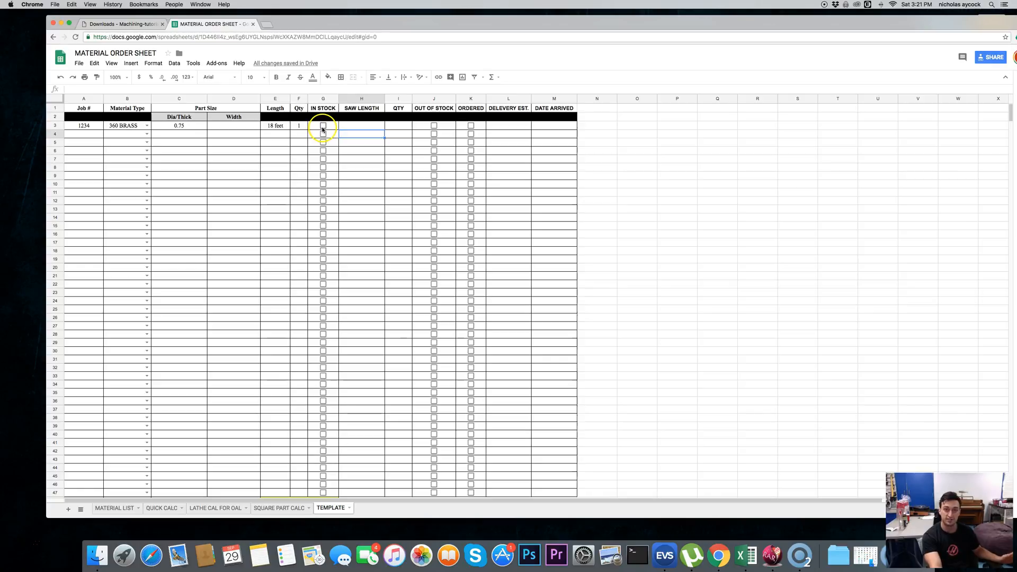
- Toggle IN STOCK on and off, enter saw length 3 and QTY 16, then mark job 1234 OUT OF STOCK
click(323, 125)
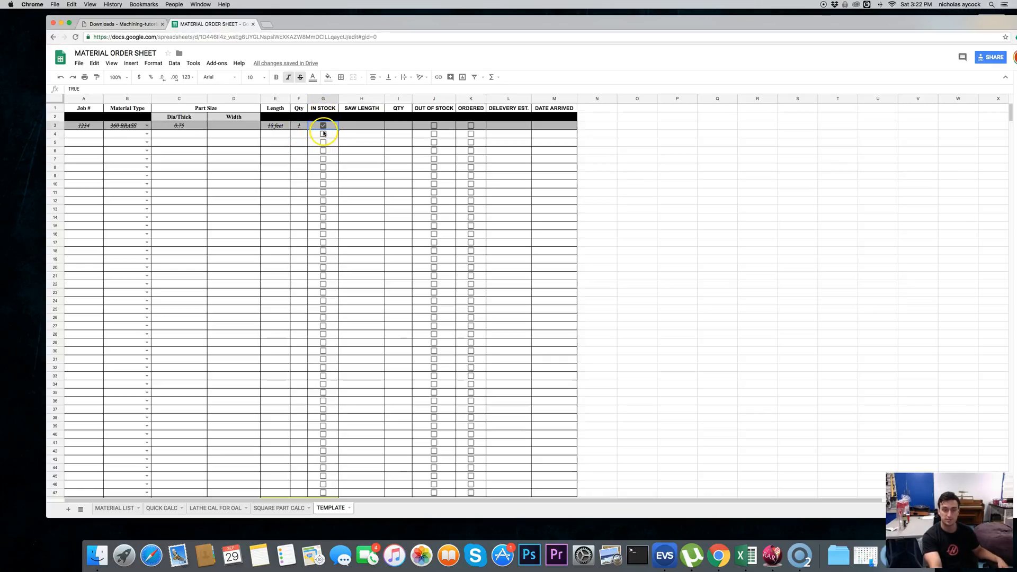
click(435, 125)
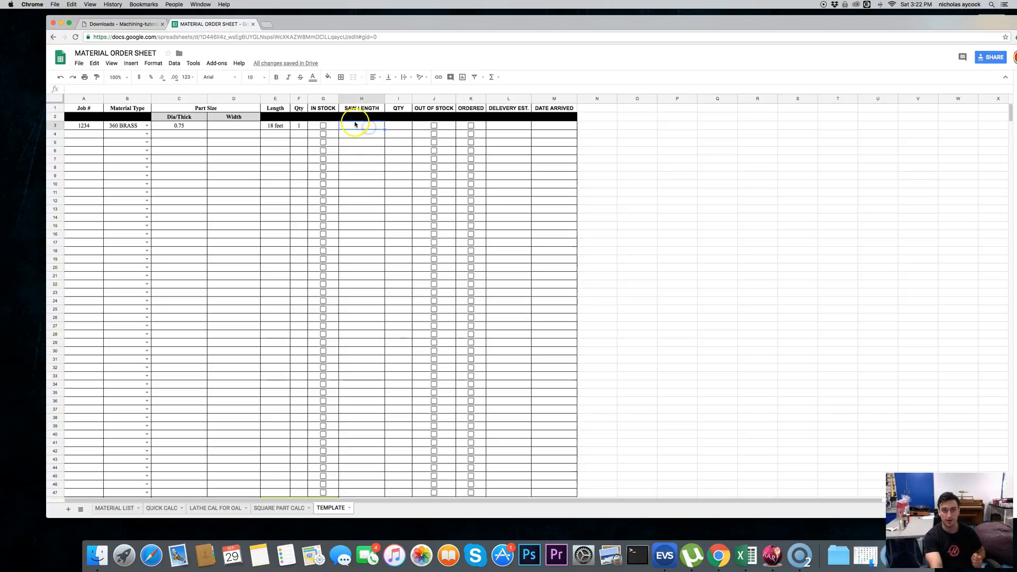
click(362, 149)
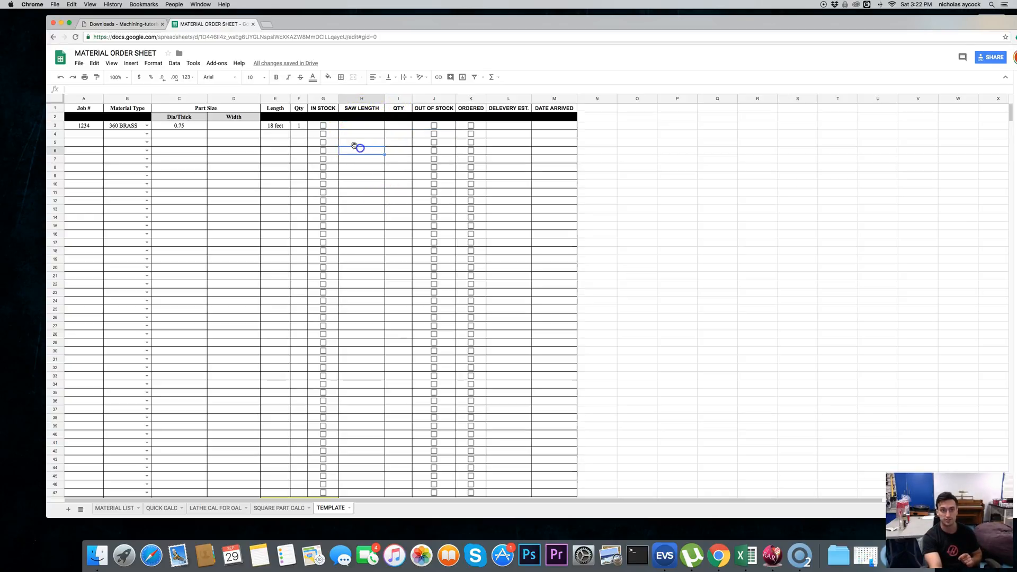
click(275, 125)
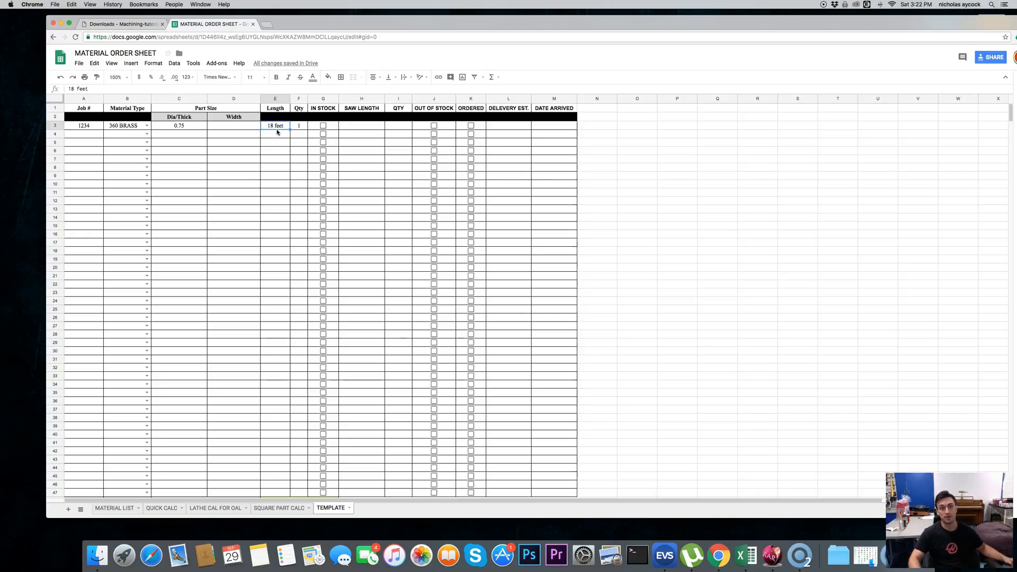
click(362, 125)
text(3)
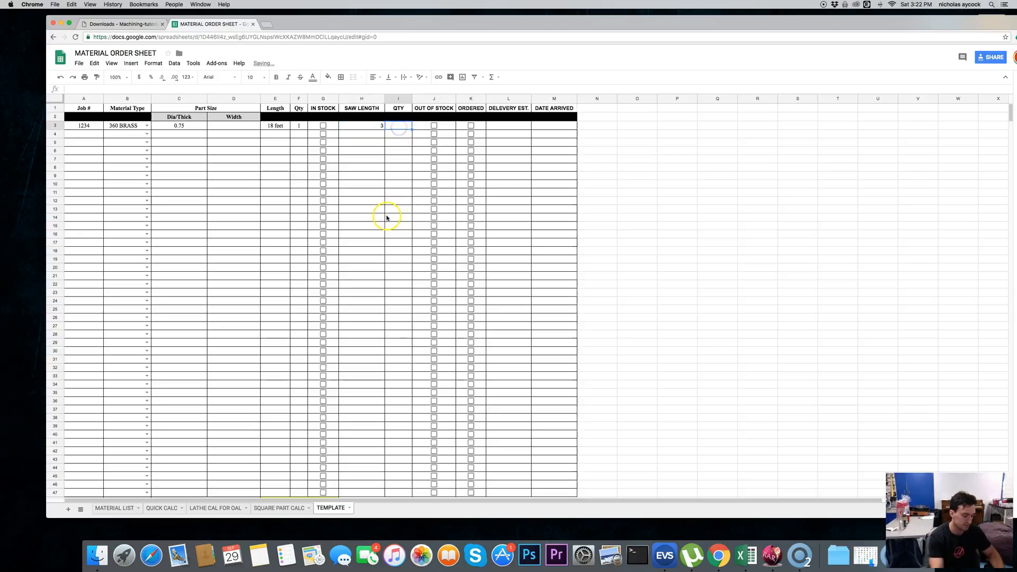
text(16)
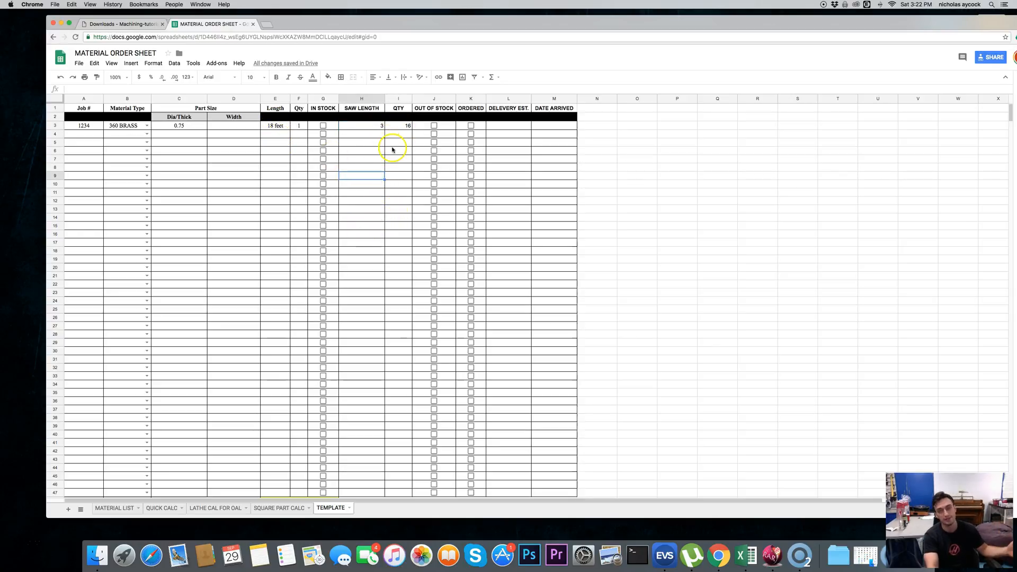
click(324, 125)
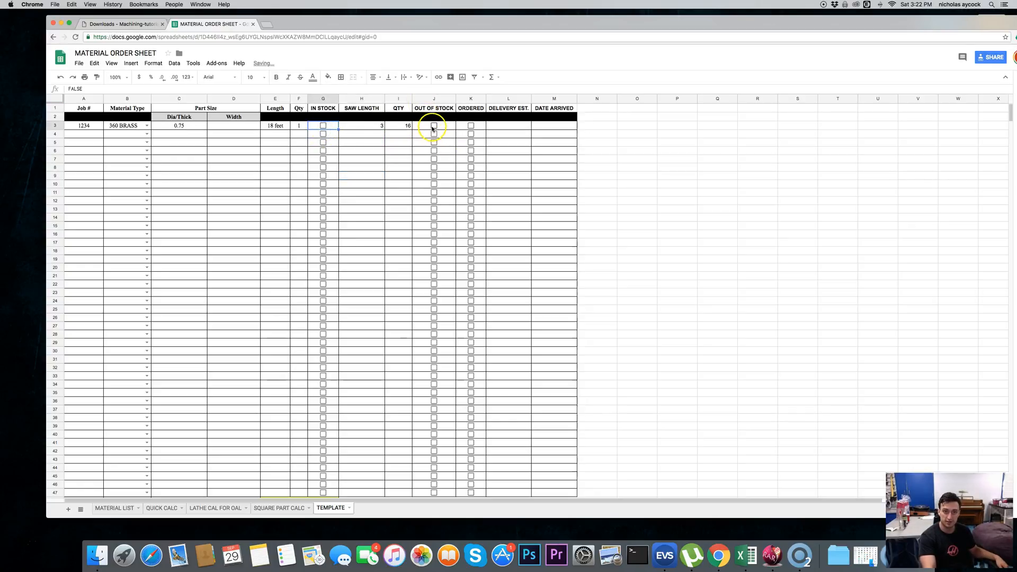
click(434, 125)
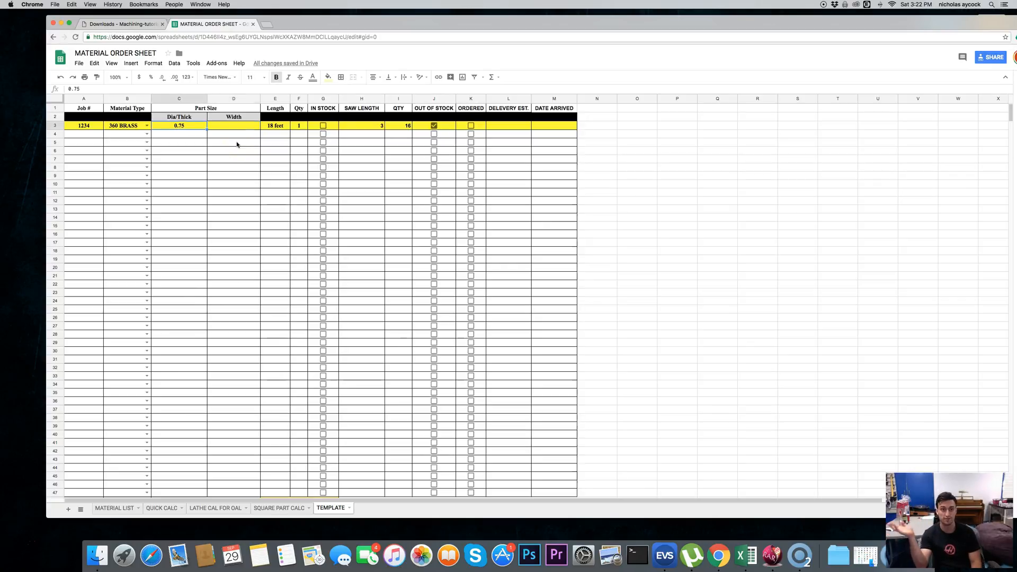
click(233, 125)
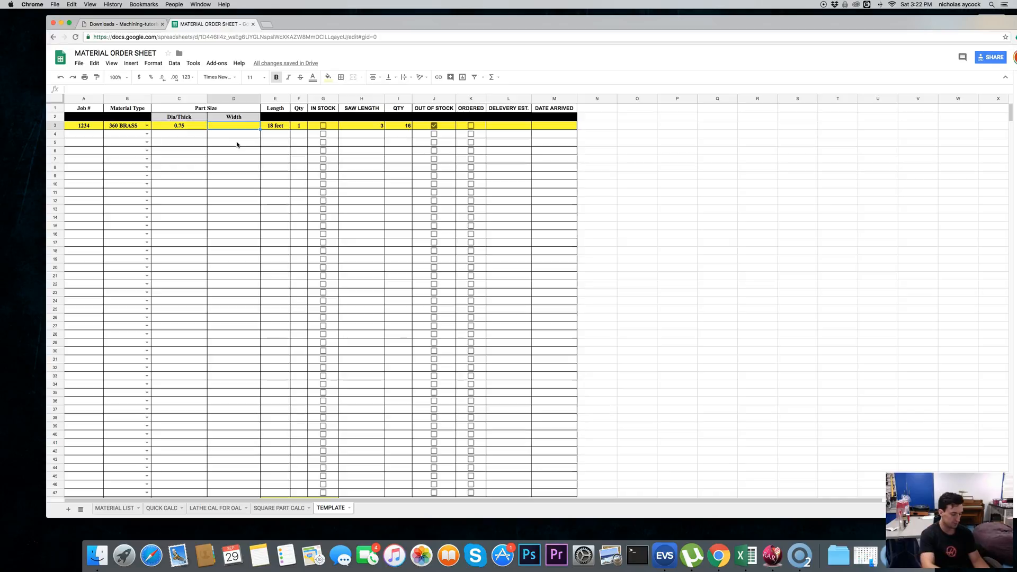
text(1.5)
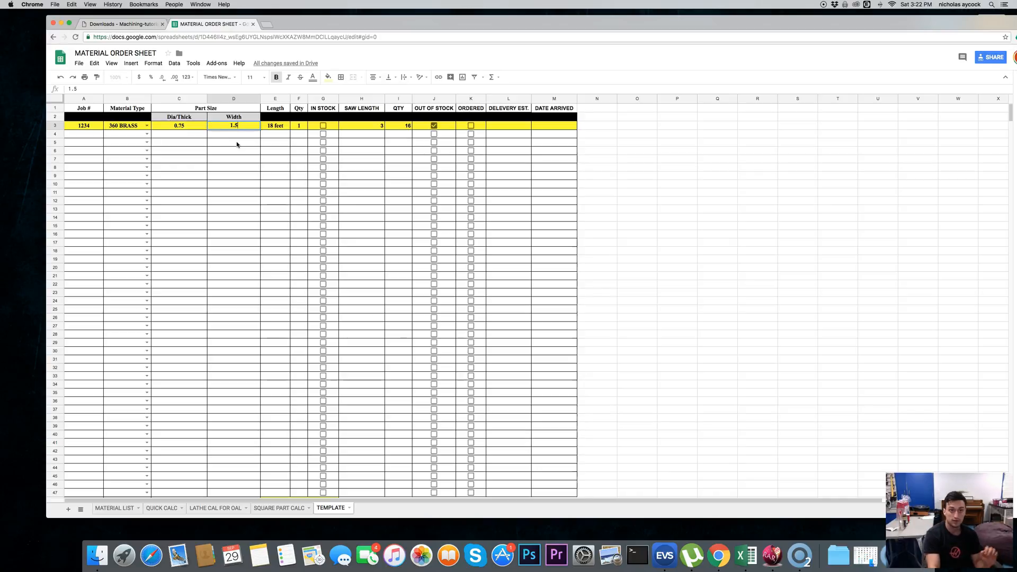
click(179, 125)
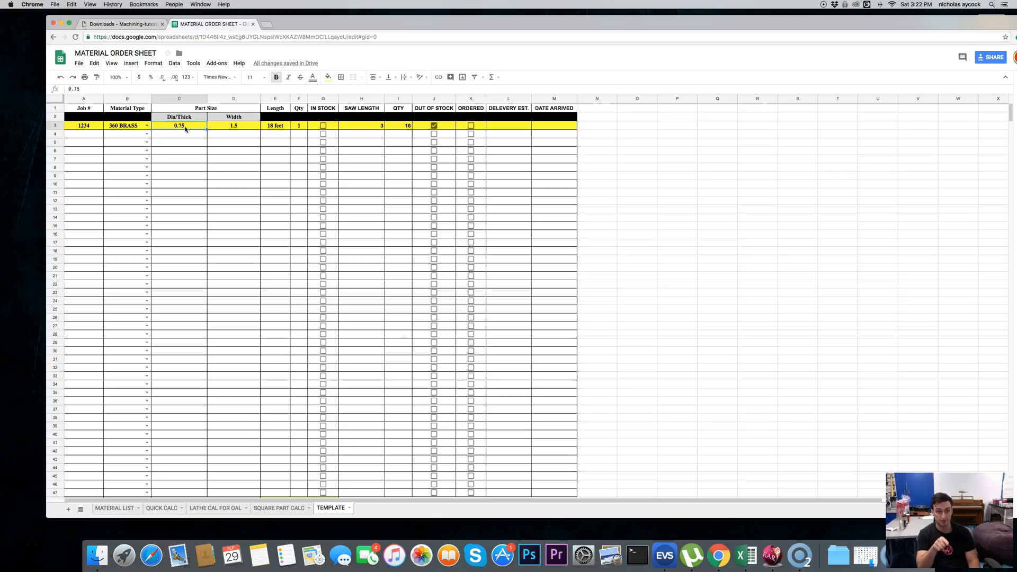
click(233, 125)
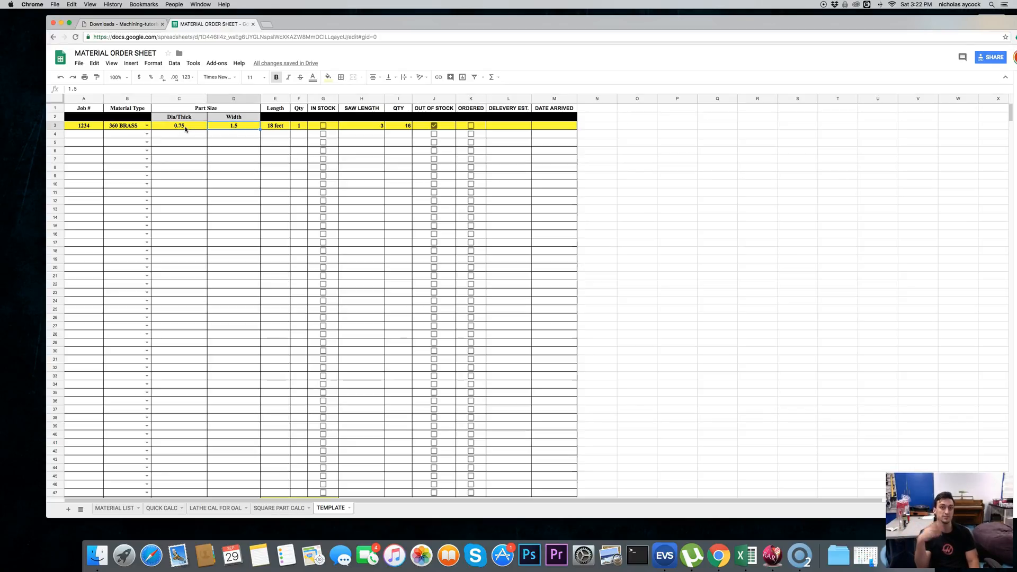
click(275, 125)
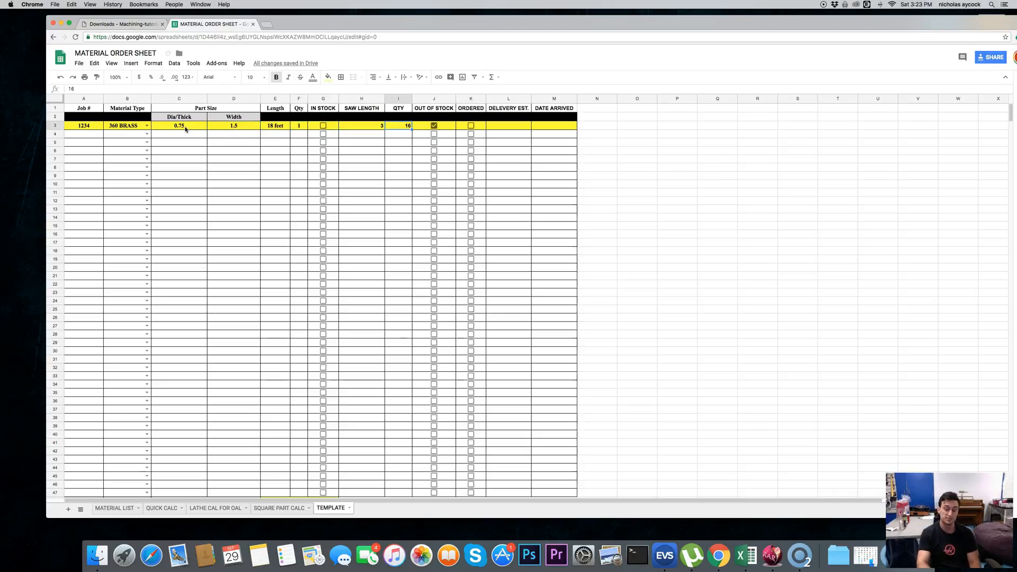
click(470, 125)
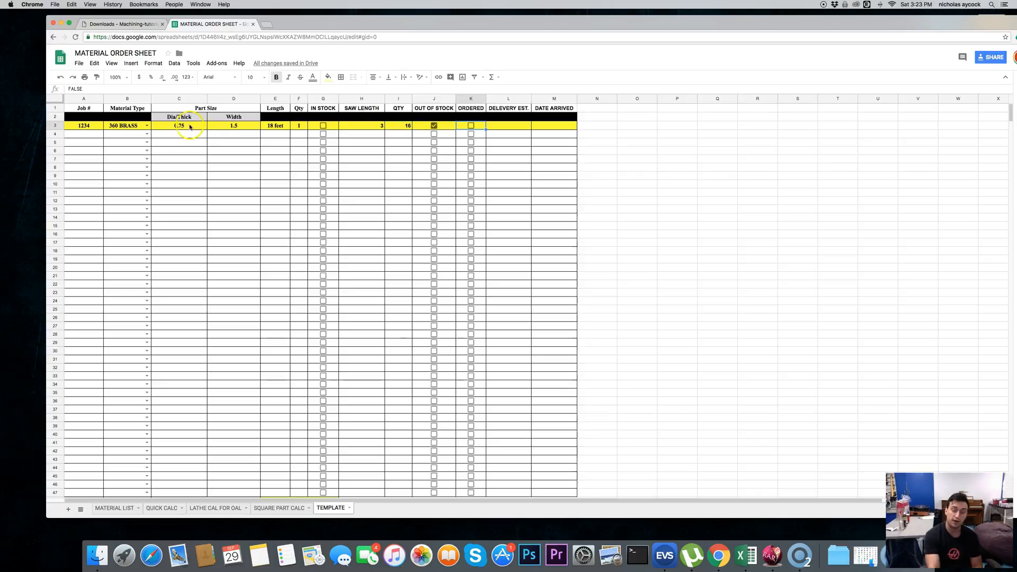
mouse_move(282, 245)
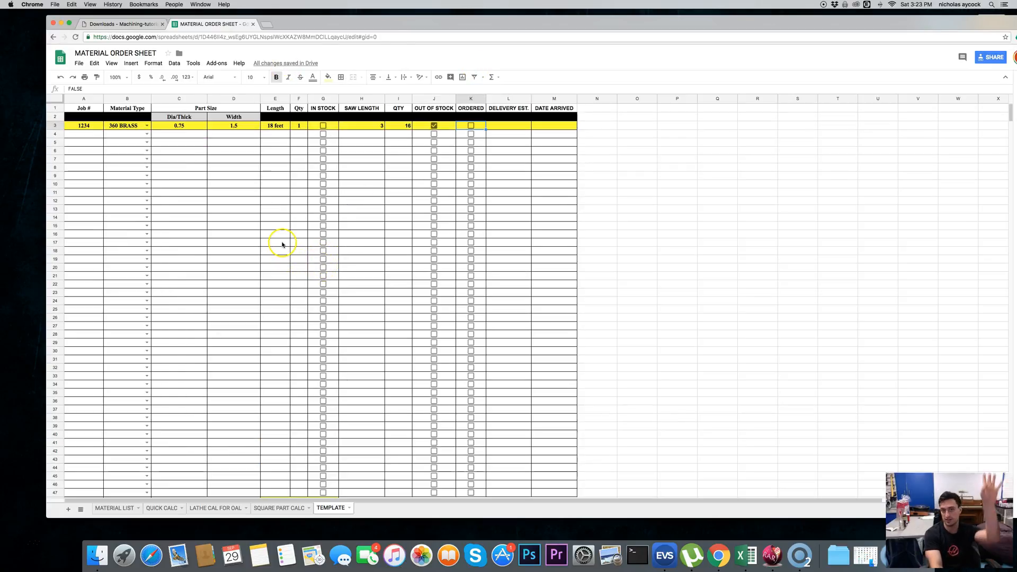
drag(178, 183, 233, 292)
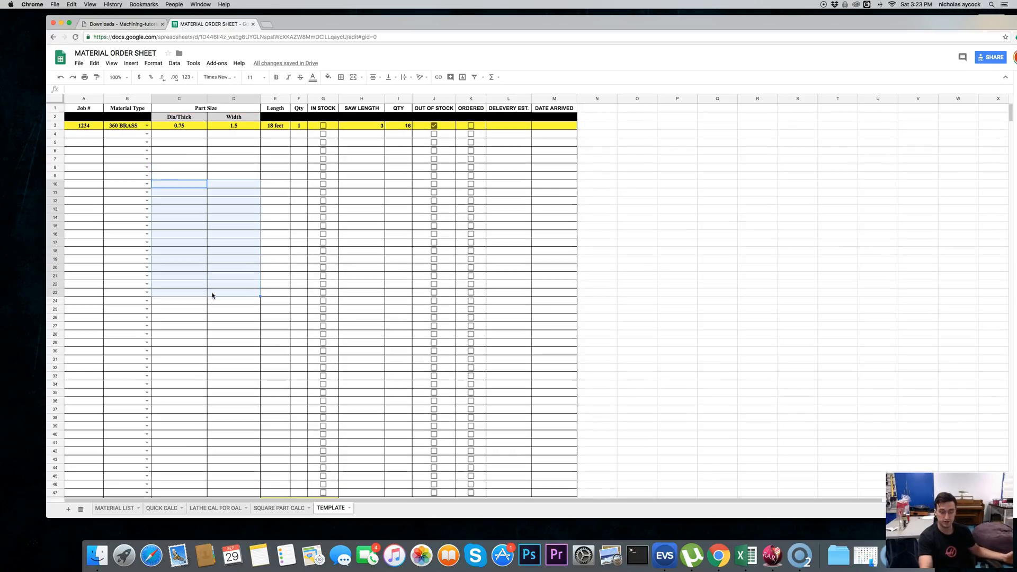
scroll(down, 3)
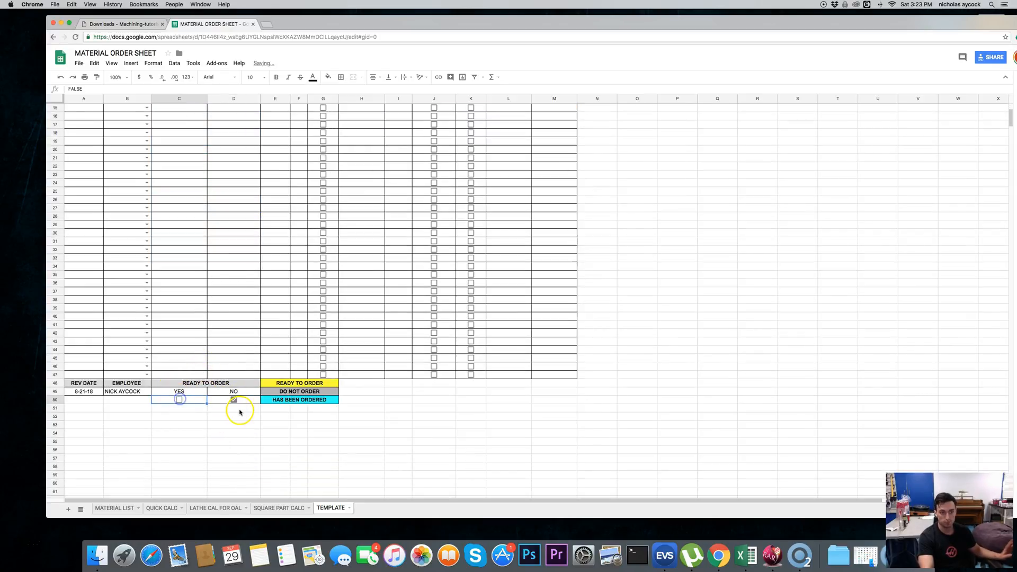
click(233, 399)
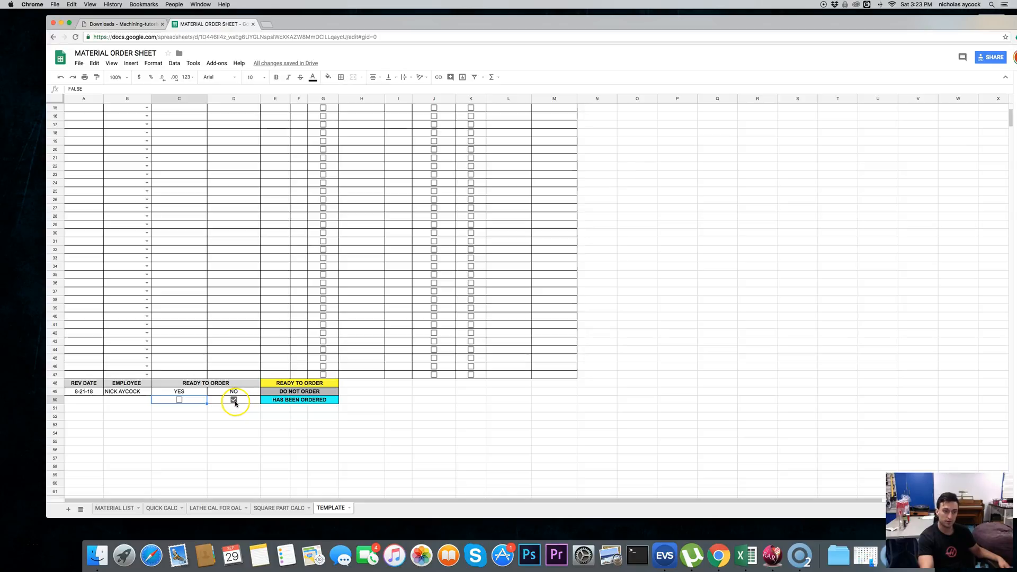
click(233, 399)
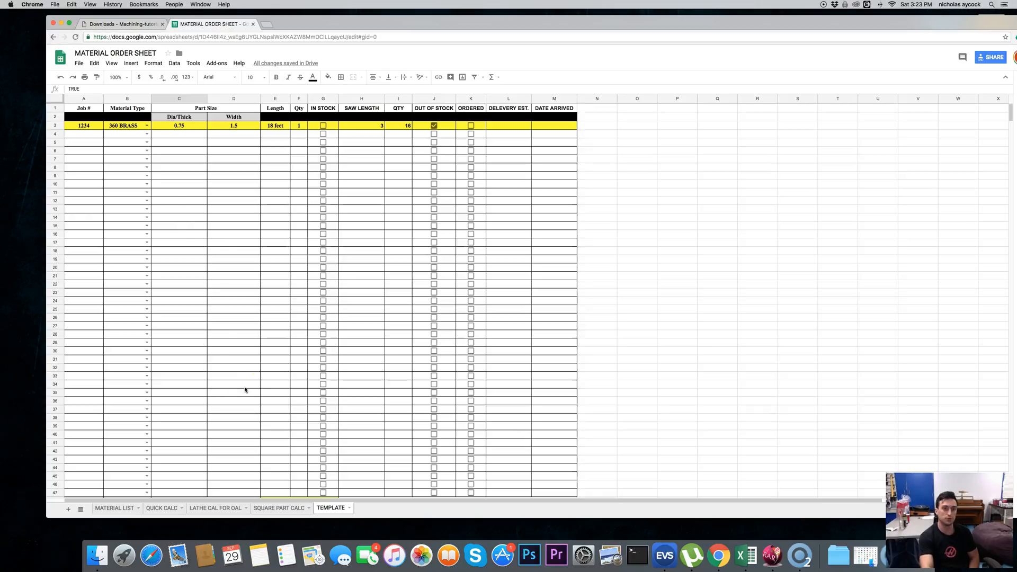
- Tick ORDERED for job 1234 and enter a delivery estimate of 12-12-18
click(233, 125)
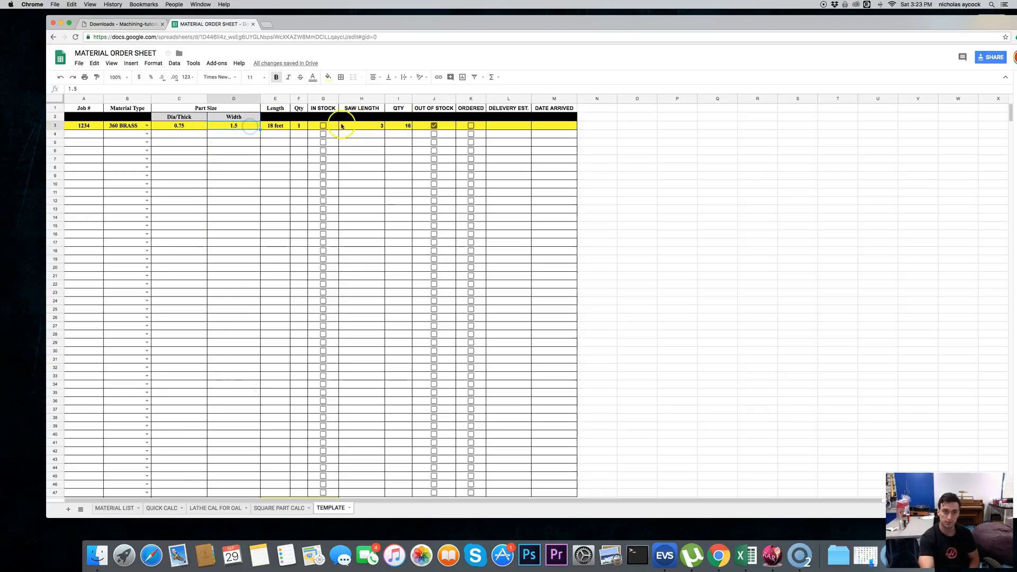
click(471, 125)
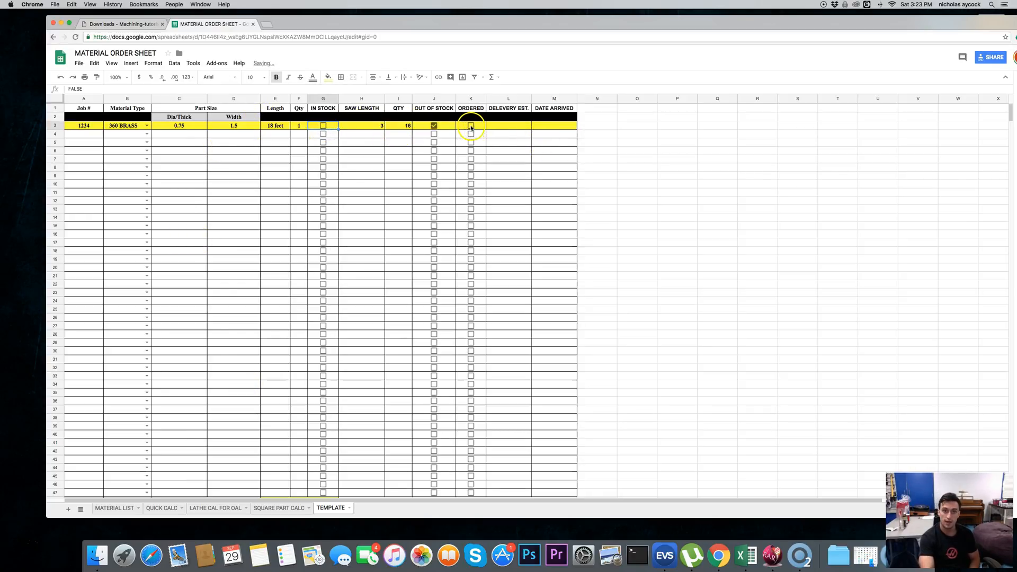
click(471, 125)
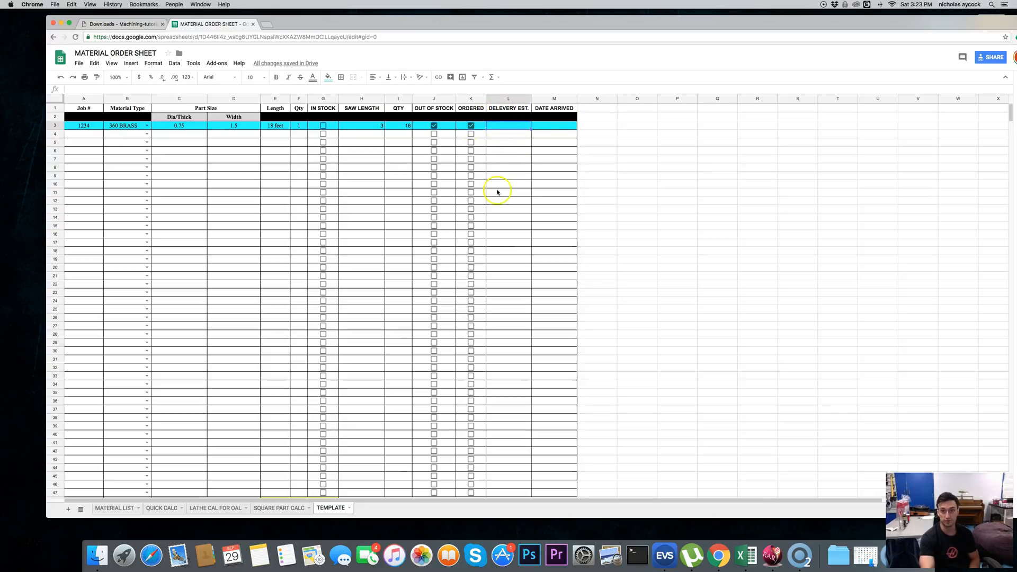
text(12-12-18)
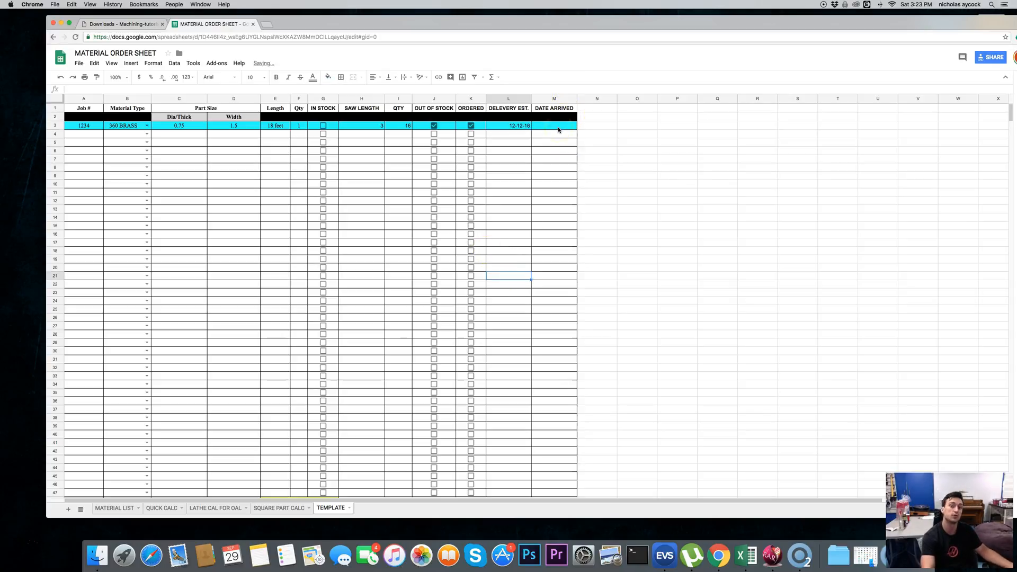
text(12-)
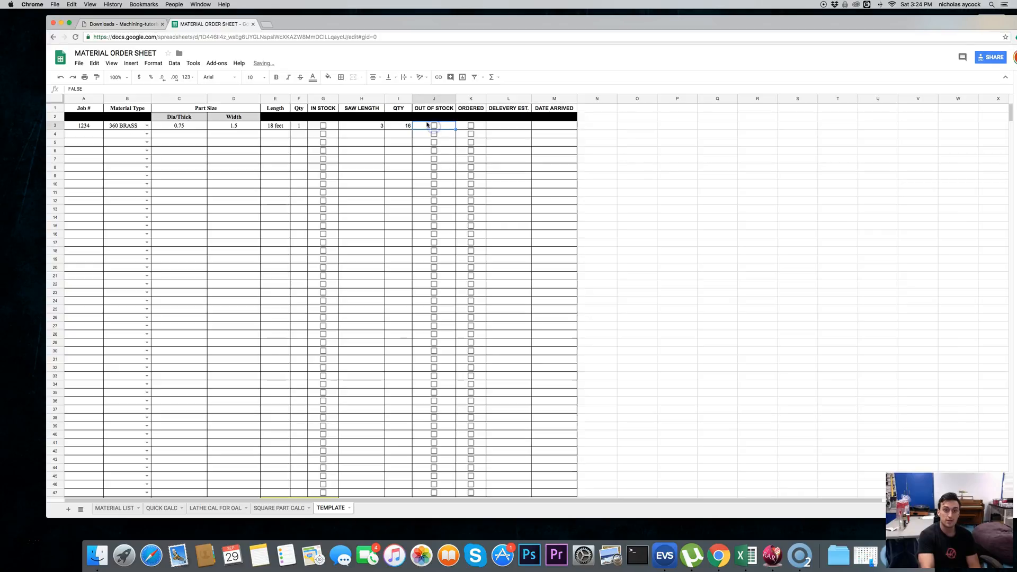
- Select the sample order's row 3 entries and clear them so the template is blank again
drag(433, 125, 471, 234)
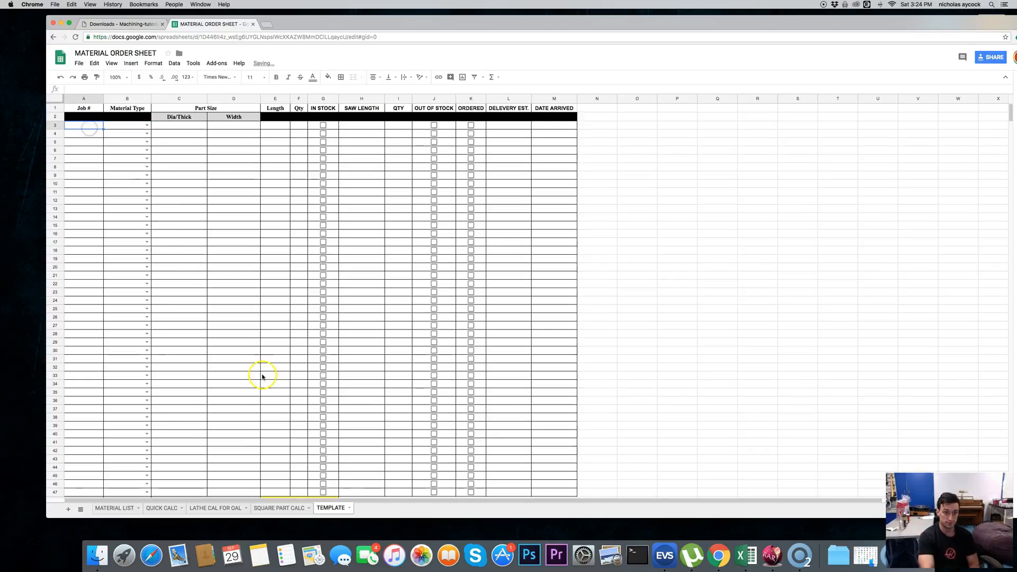
scroll(down, 3)
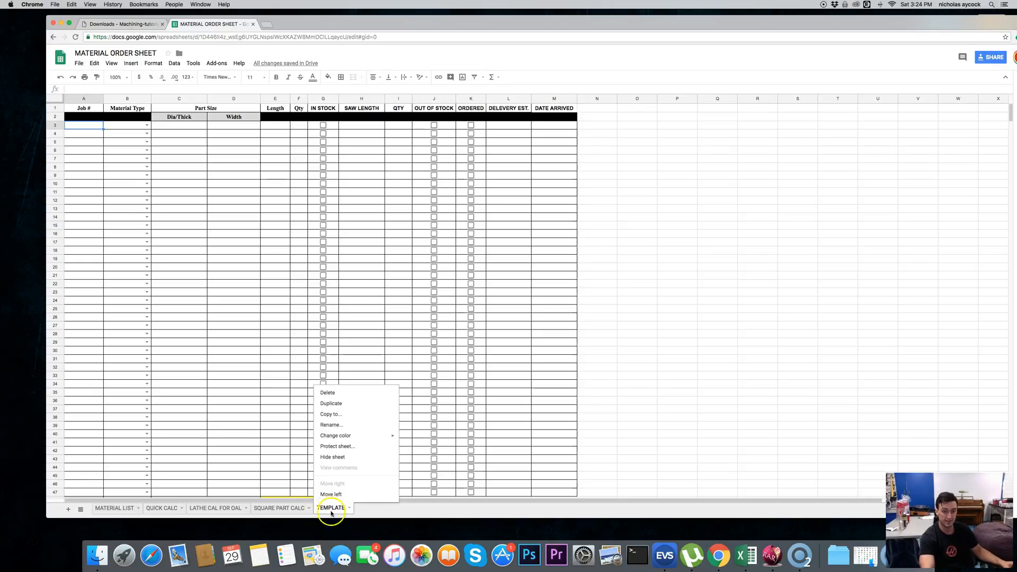
mouse_move(331, 403)
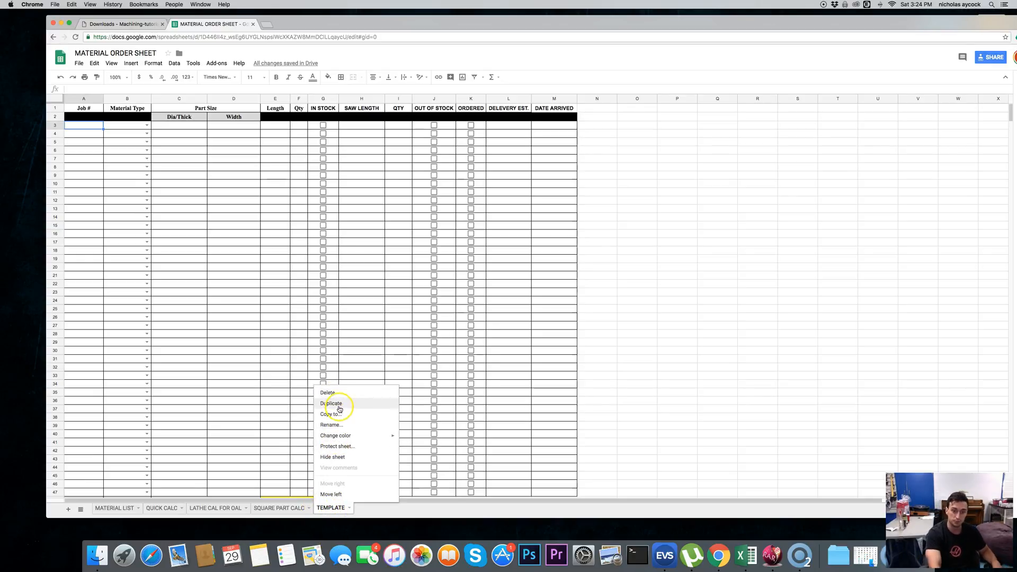
click(330, 403)
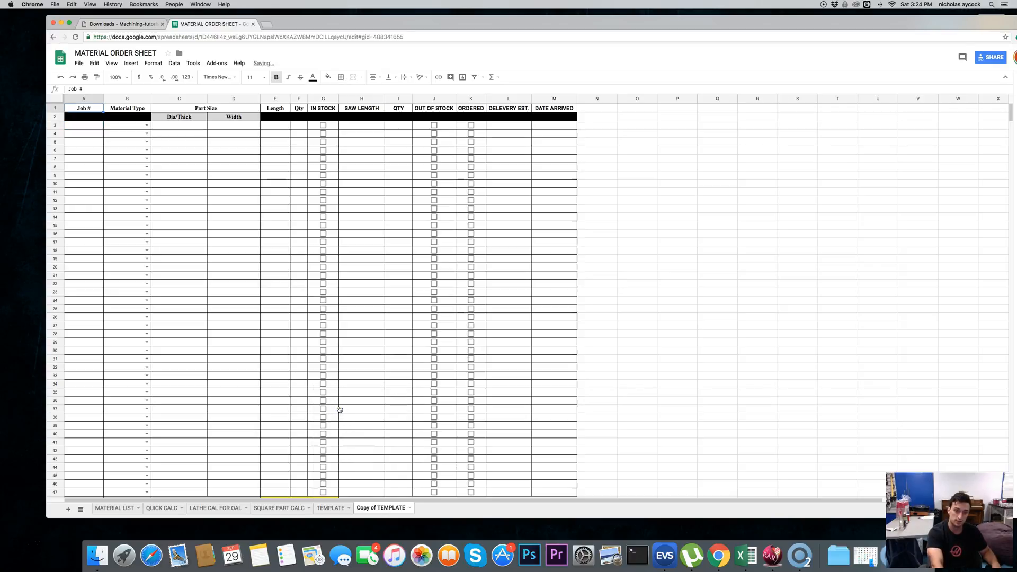
click(381, 507)
text(9-29-18)
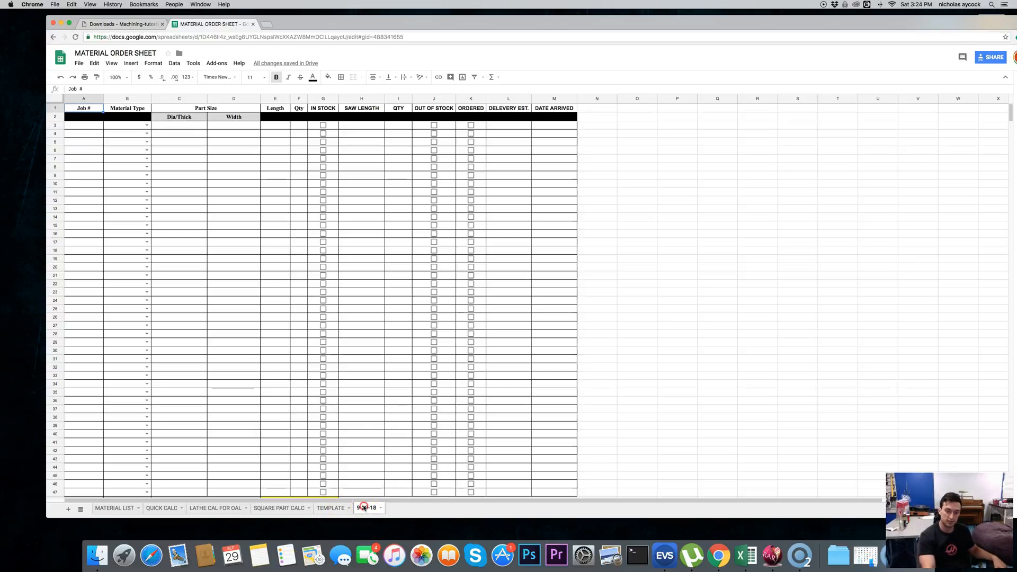
click(366, 508)
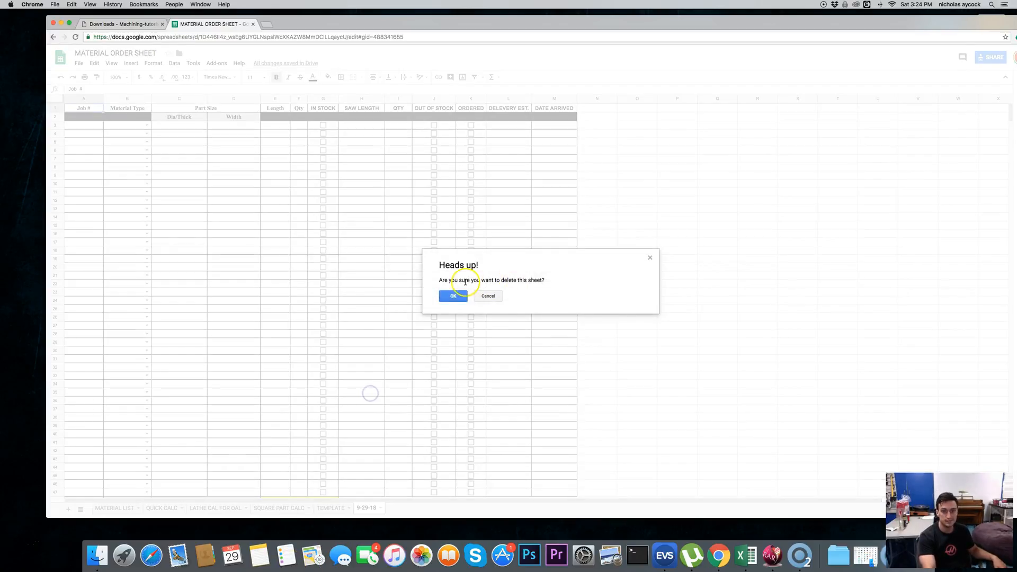
click(452, 296)
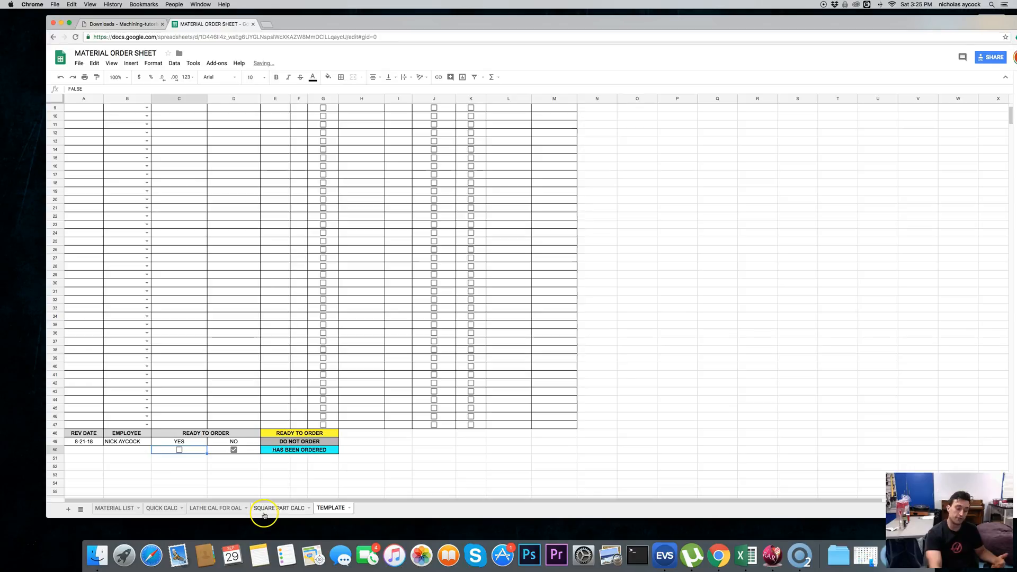
- Switch to the LATHE CAL FOR OAL calculator sheet
click(217, 508)
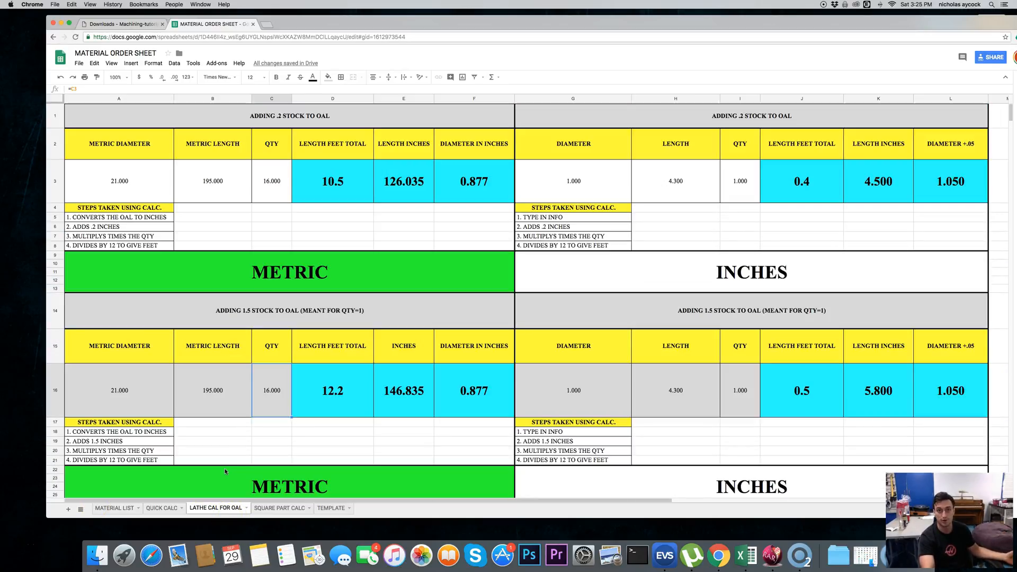
scroll(down, 3)
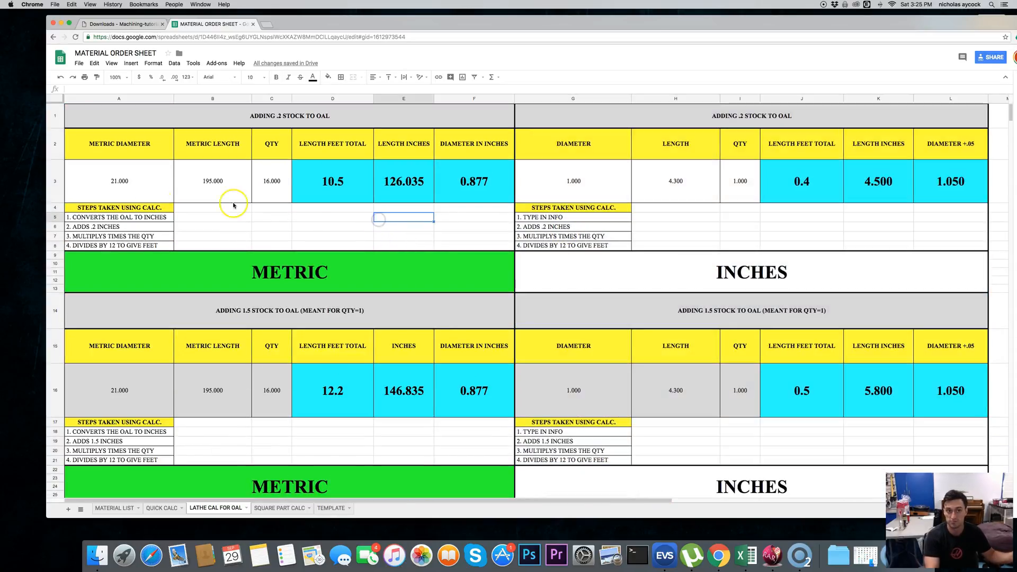
click(118, 181)
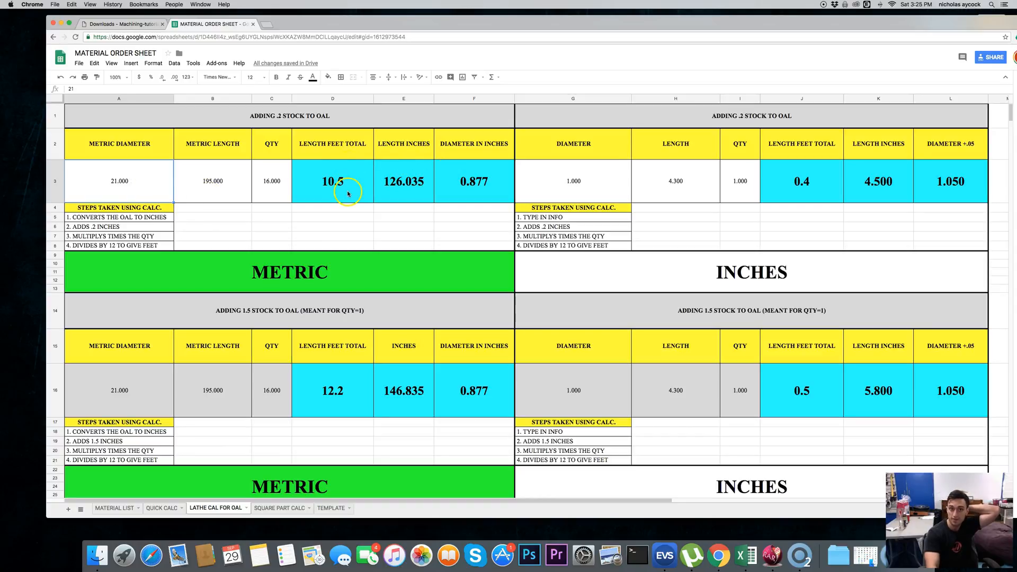
click(475, 391)
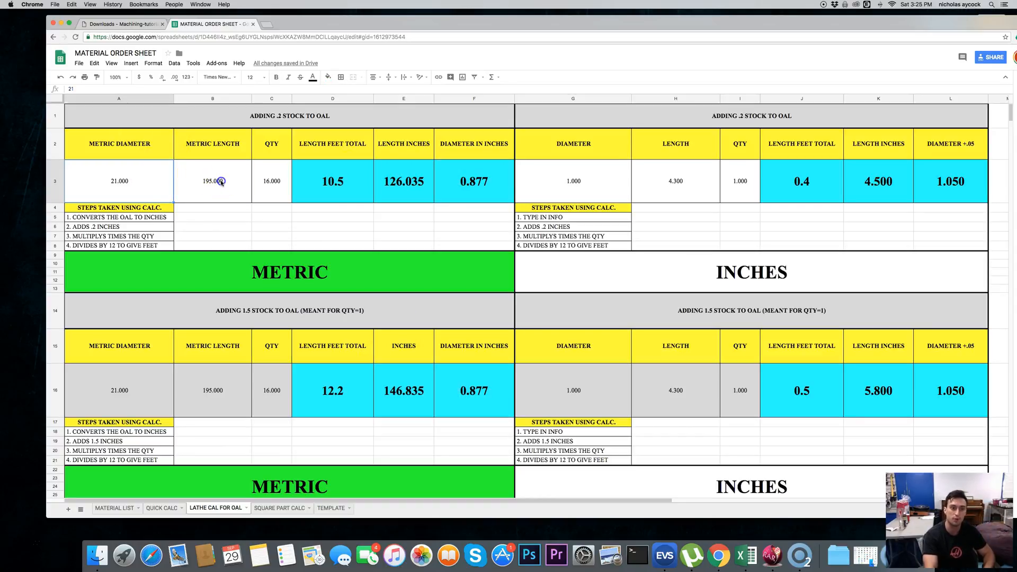
click(119, 181)
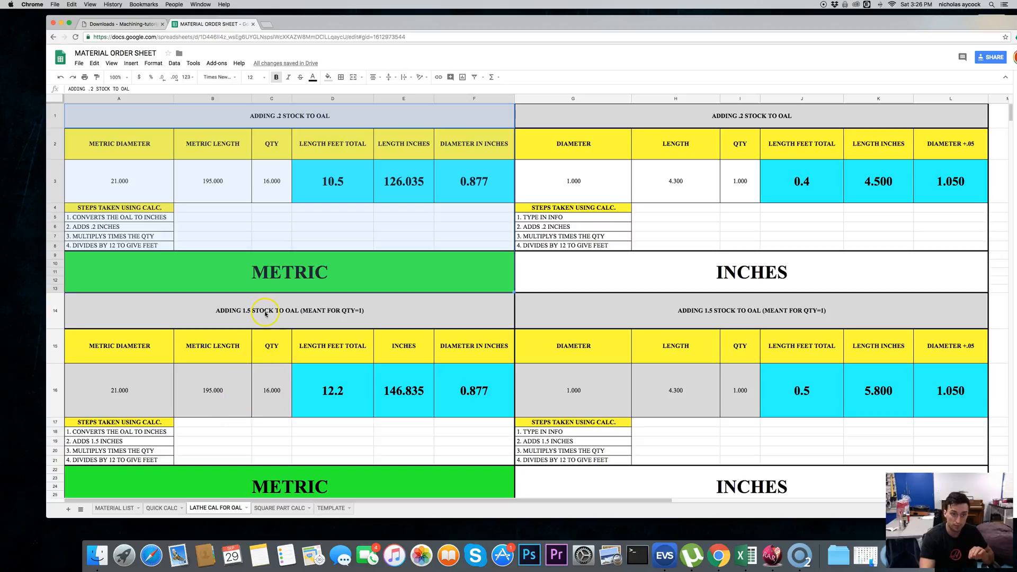
click(289, 310)
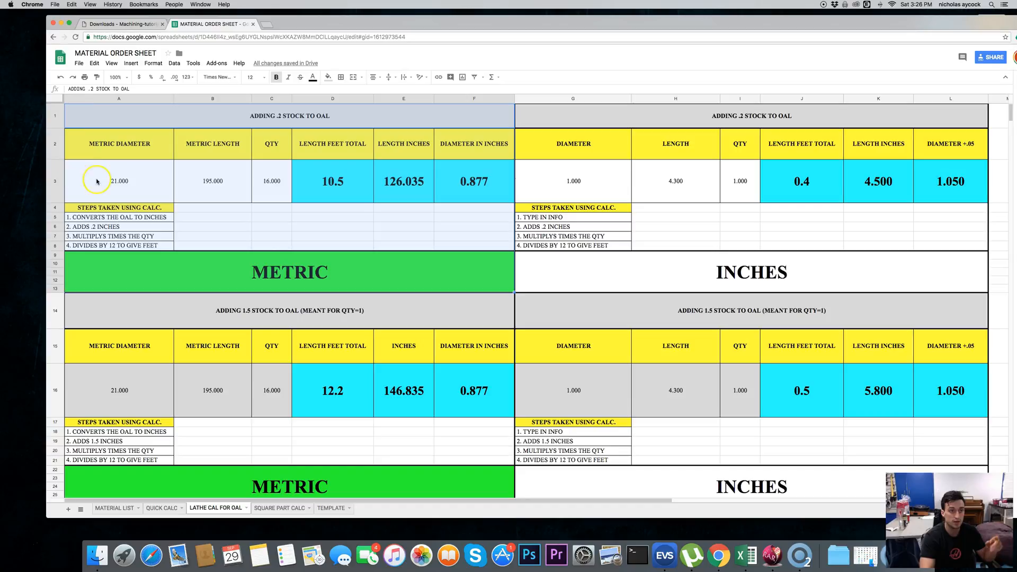
click(119, 181)
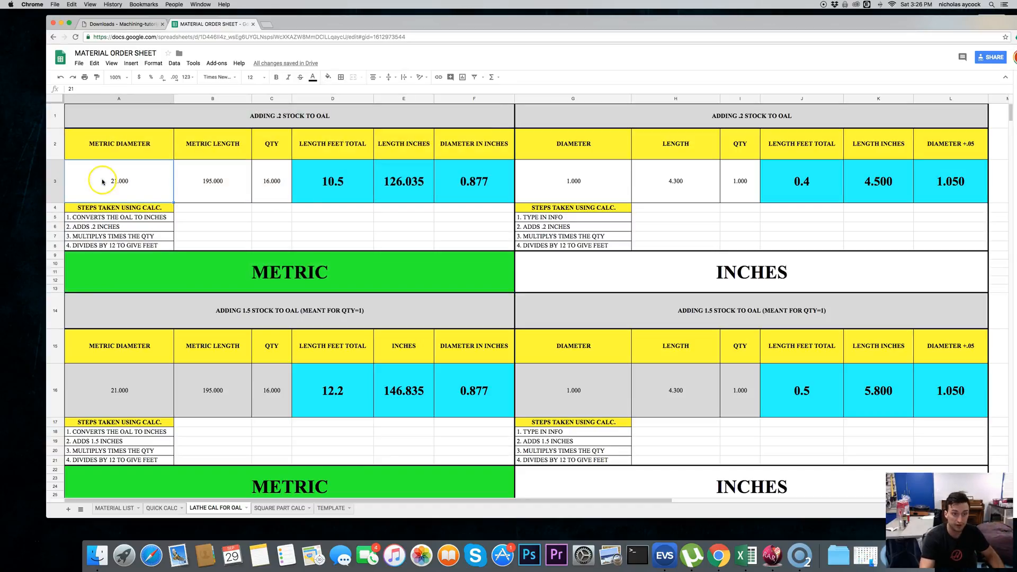
click(212, 181)
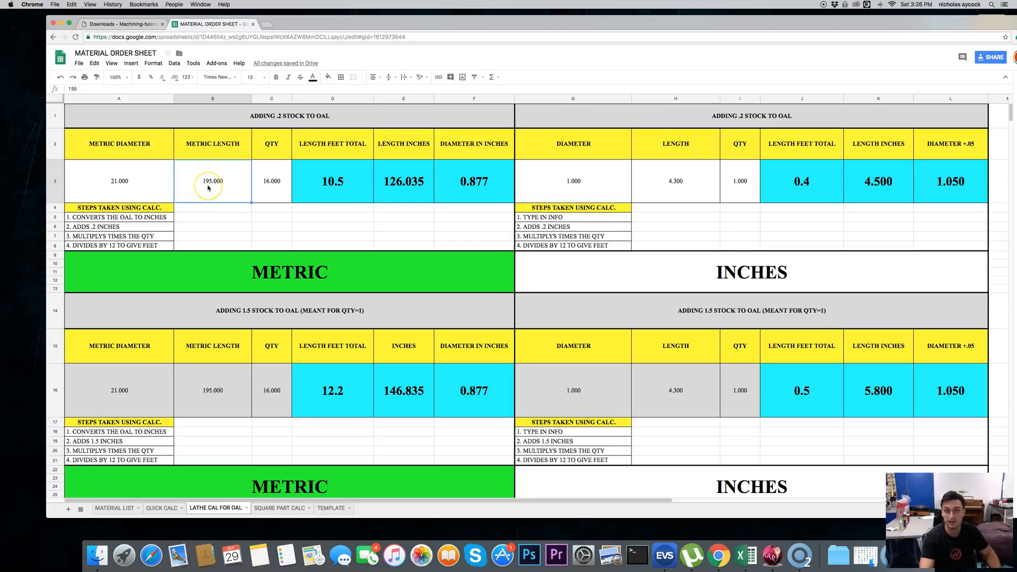
click(271, 181)
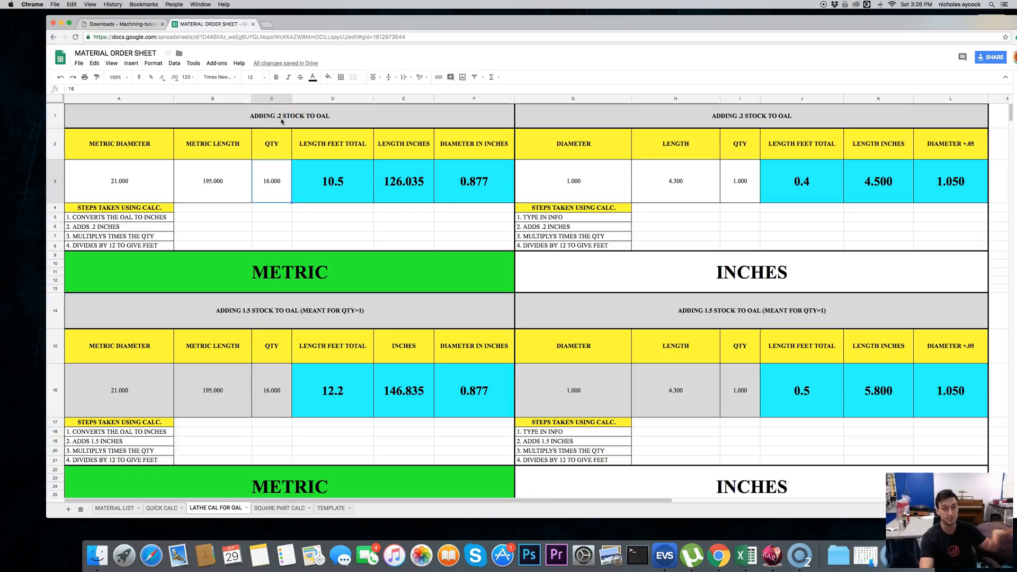
click(212, 181)
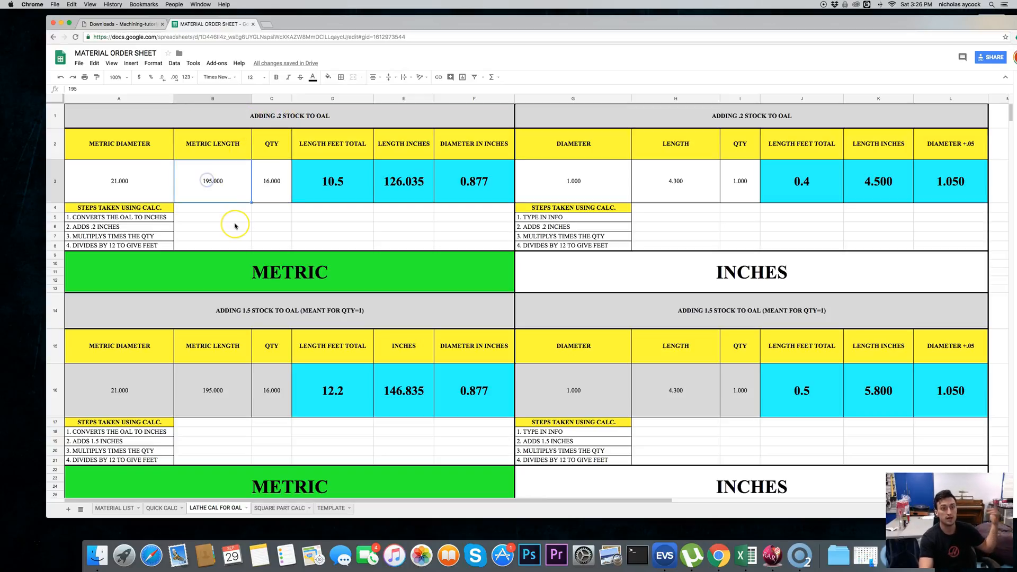
click(212, 181)
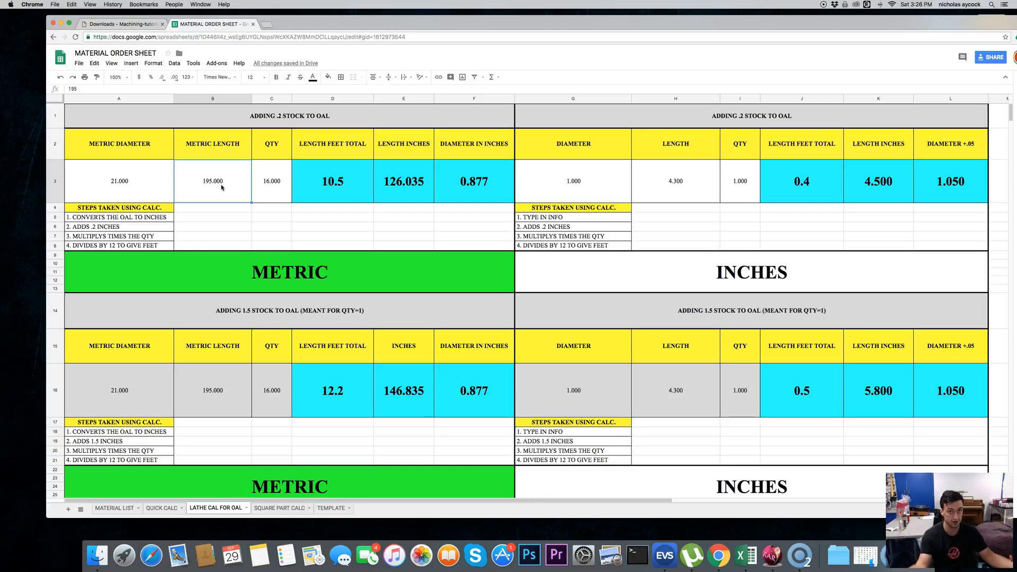
click(272, 182)
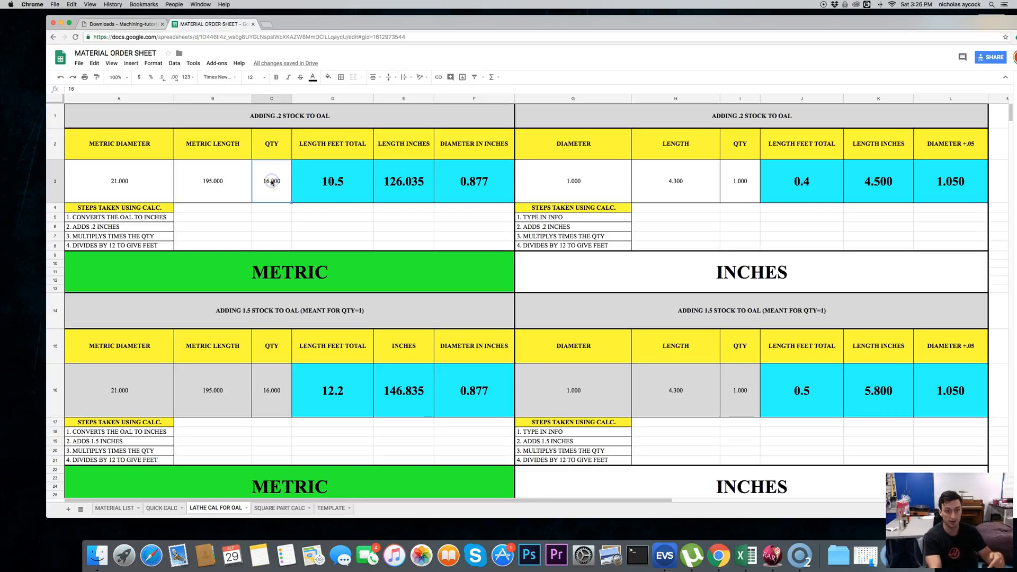
click(332, 181)
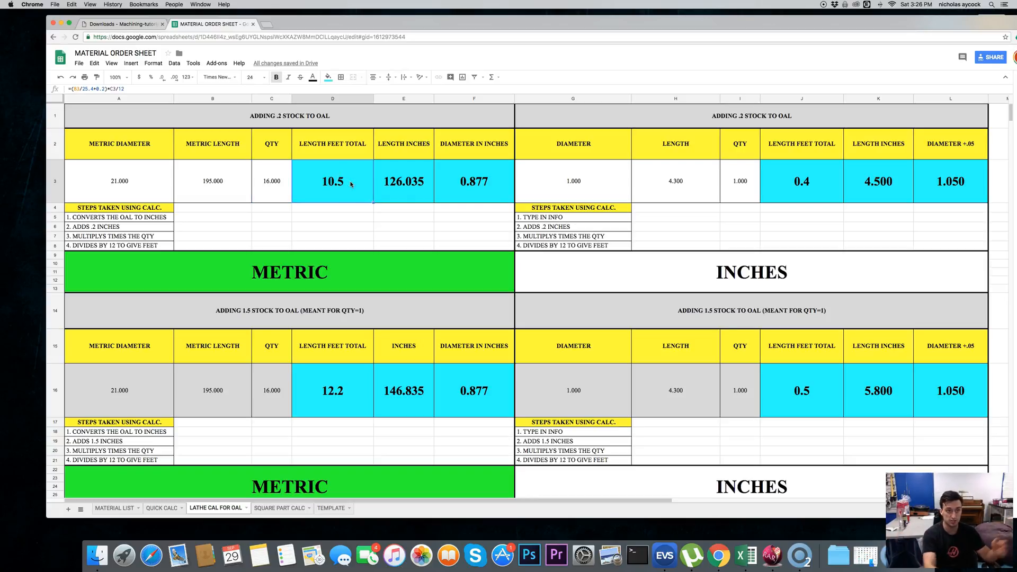
double_click(332, 181)
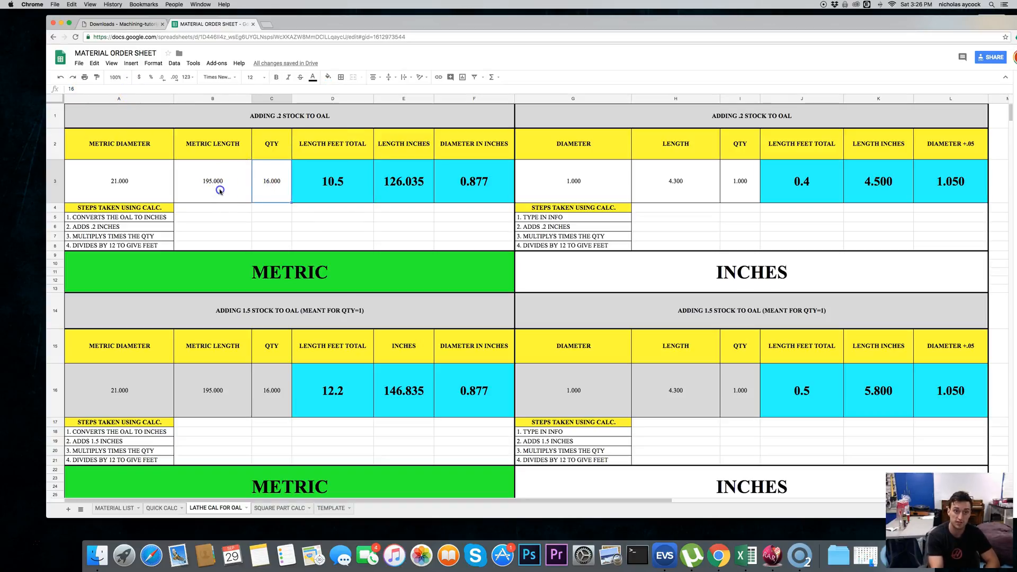
click(332, 216)
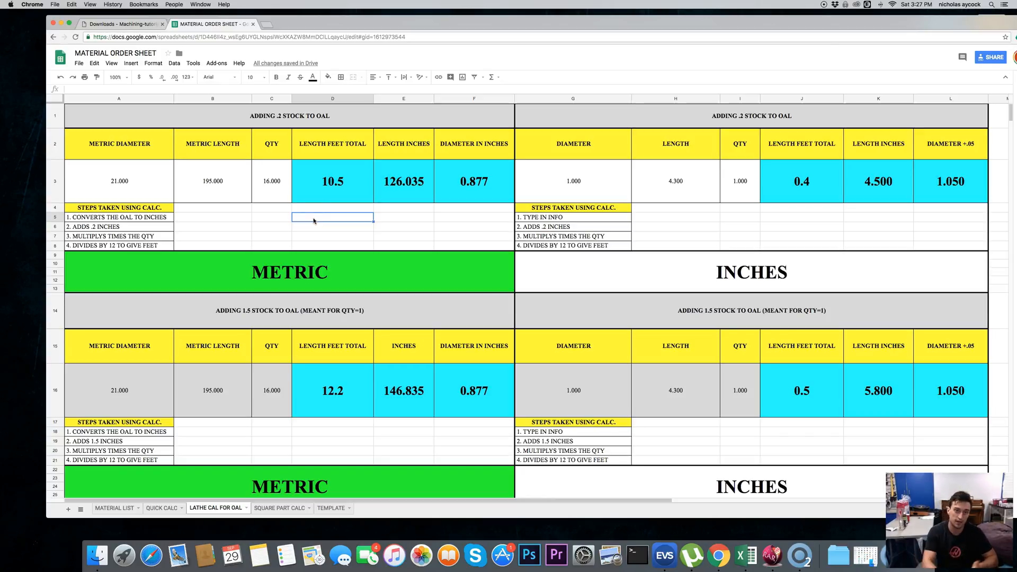
click(271, 181)
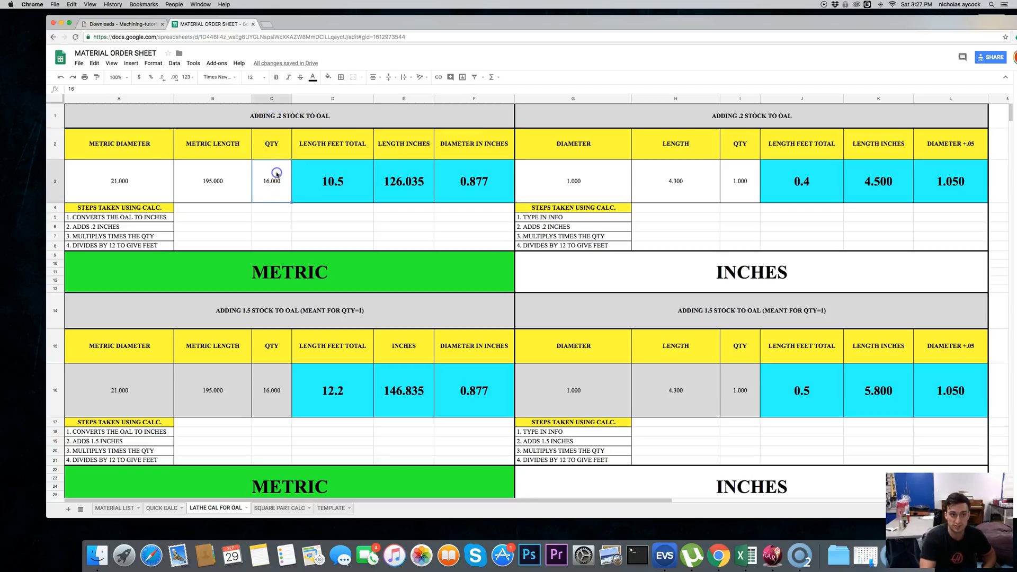
click(331, 181)
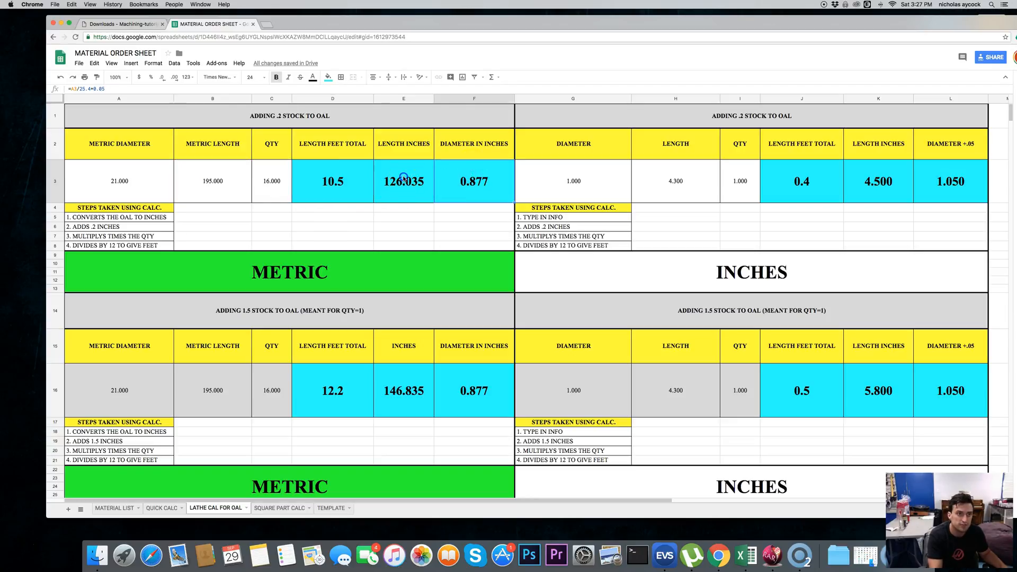
click(404, 181)
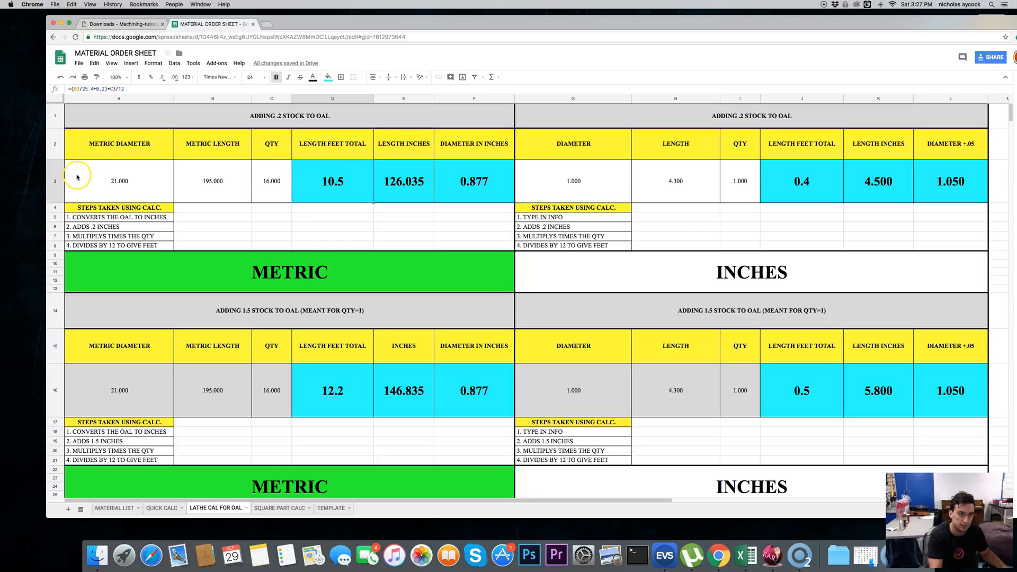
click(332, 226)
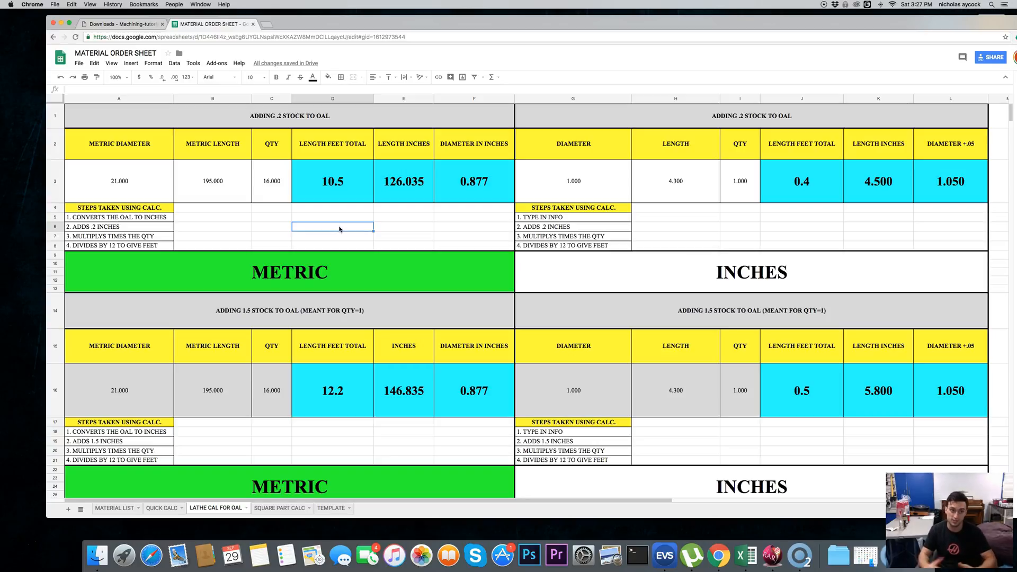
scroll(down, 3)
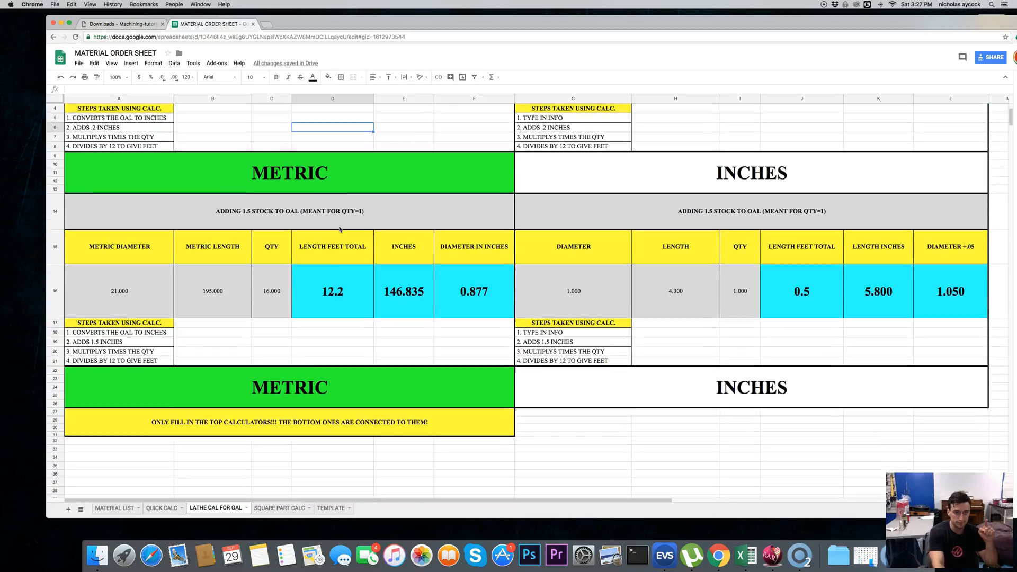
scroll(down, 3)
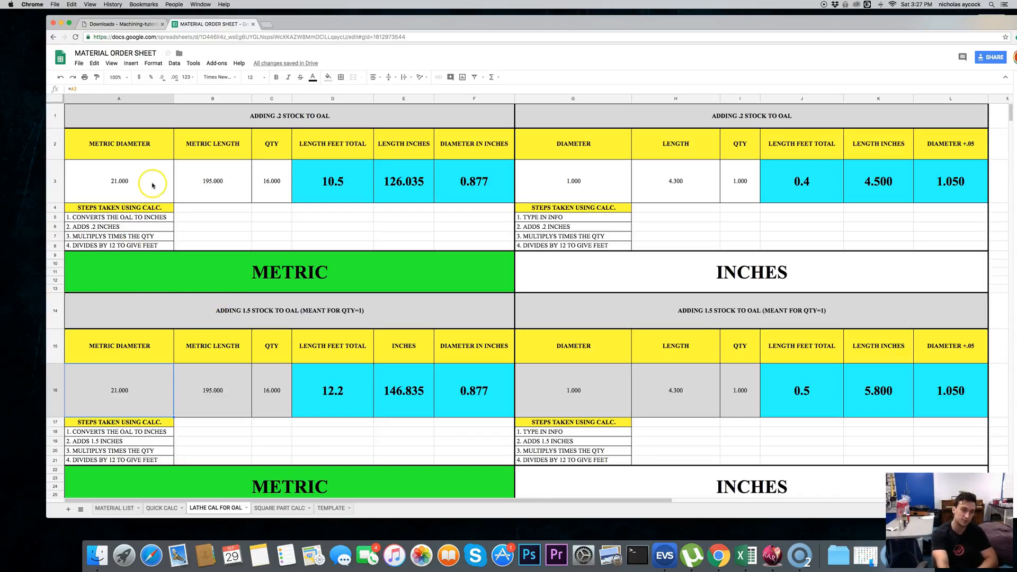
- Set the metric lathe calculator inputs to diameter 22, length 198 and quantity 85
click(120, 181)
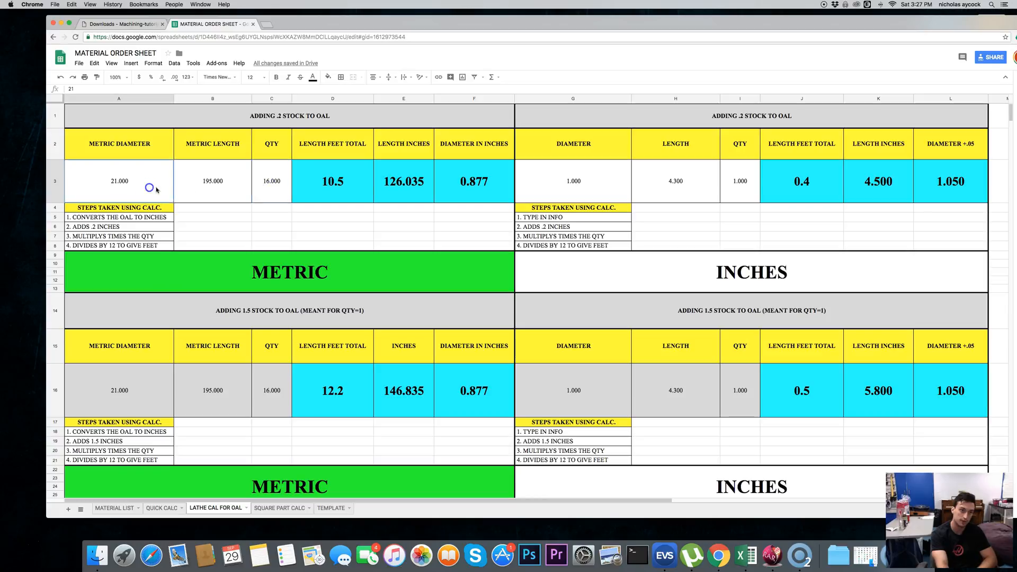
text(2)
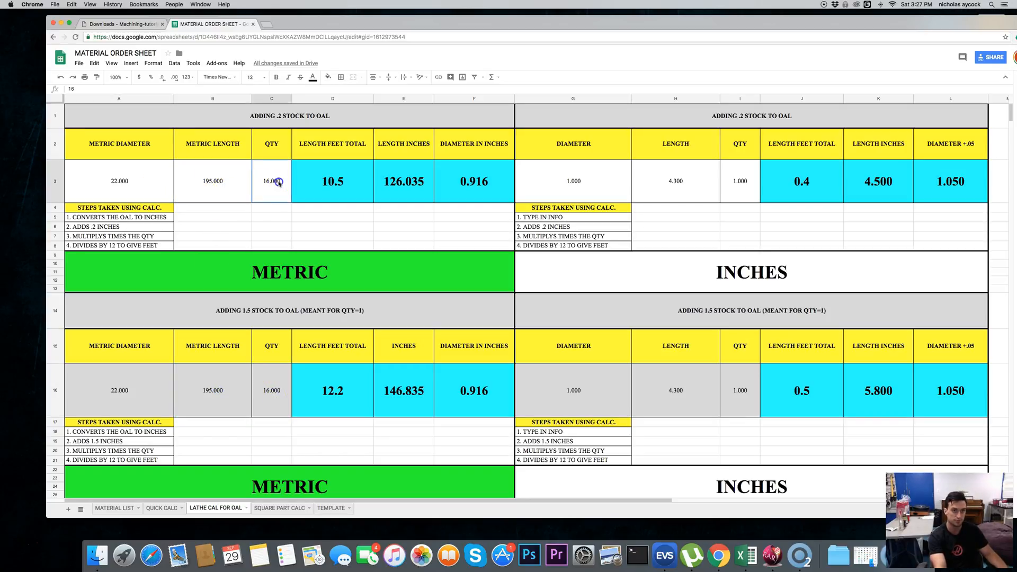
click(212, 181)
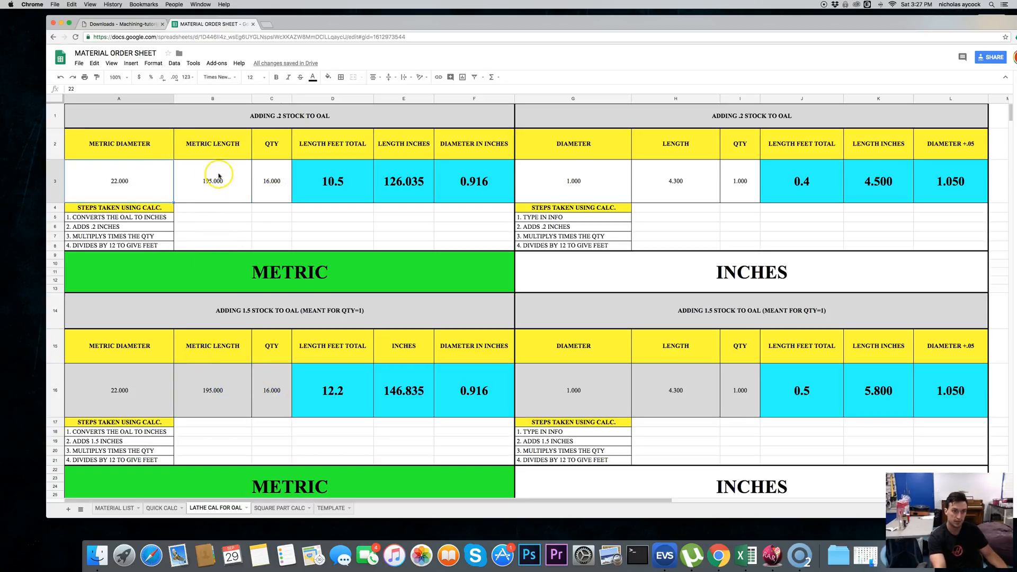
text(19)
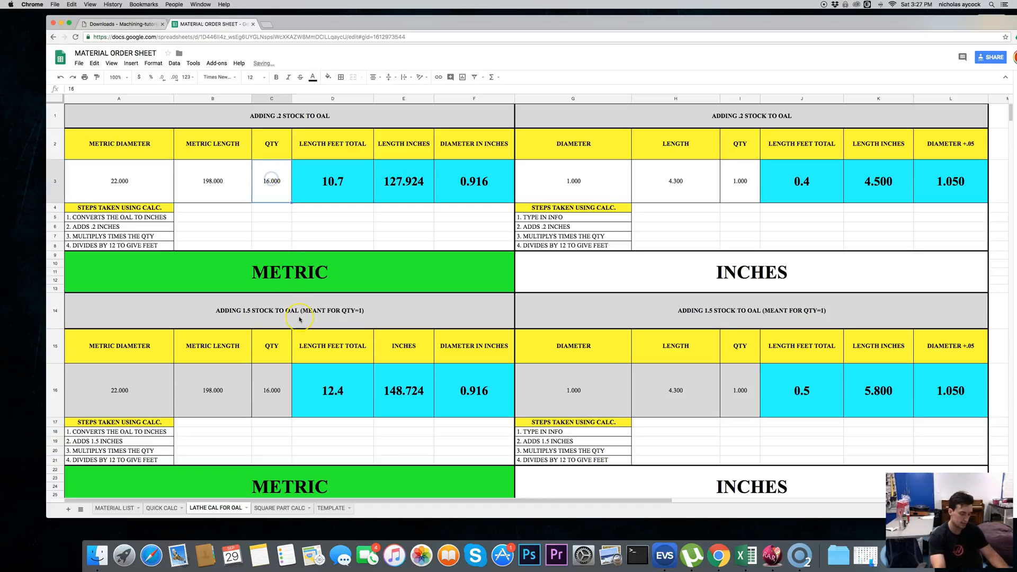
text(85)
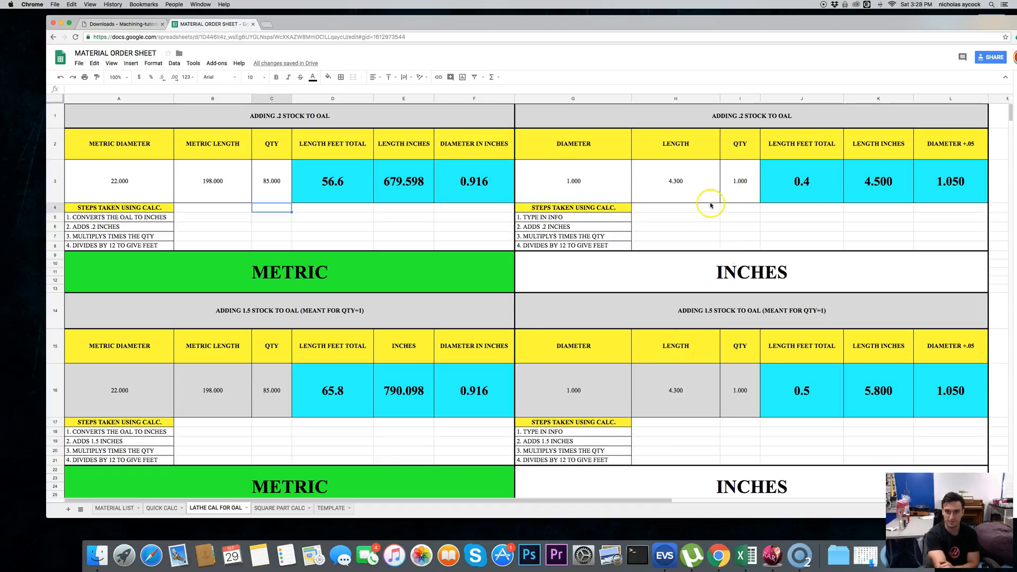
click(740, 181)
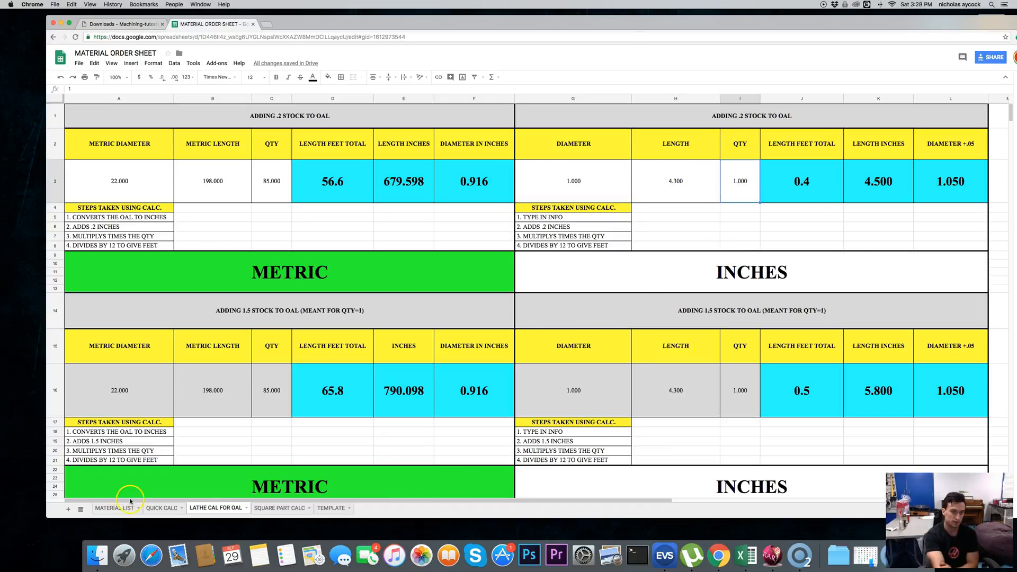
- Switch to the SQUARE PART CALC sheet and inspect its input cells and OAL/thickness formulas
click(278, 507)
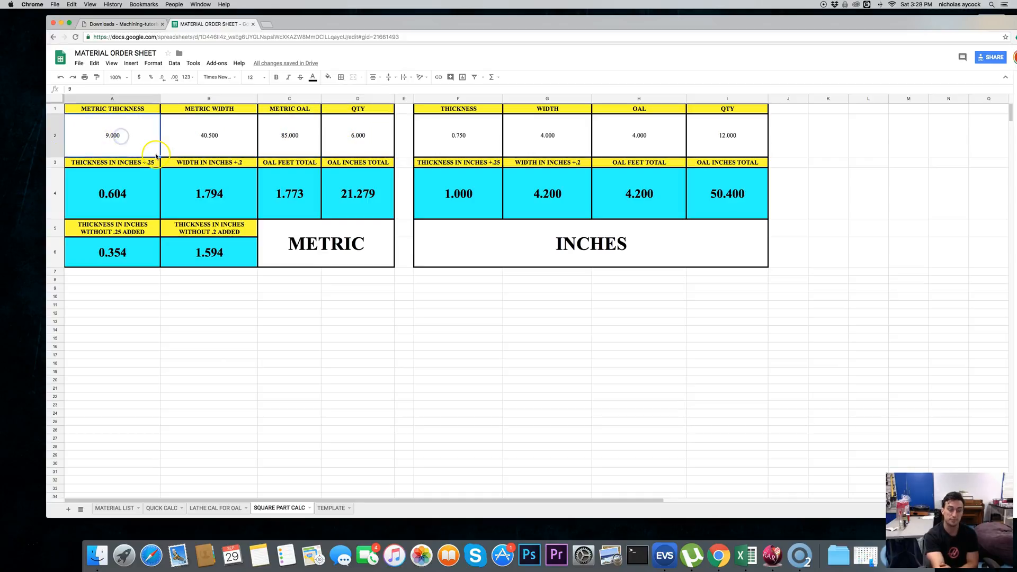
click(209, 134)
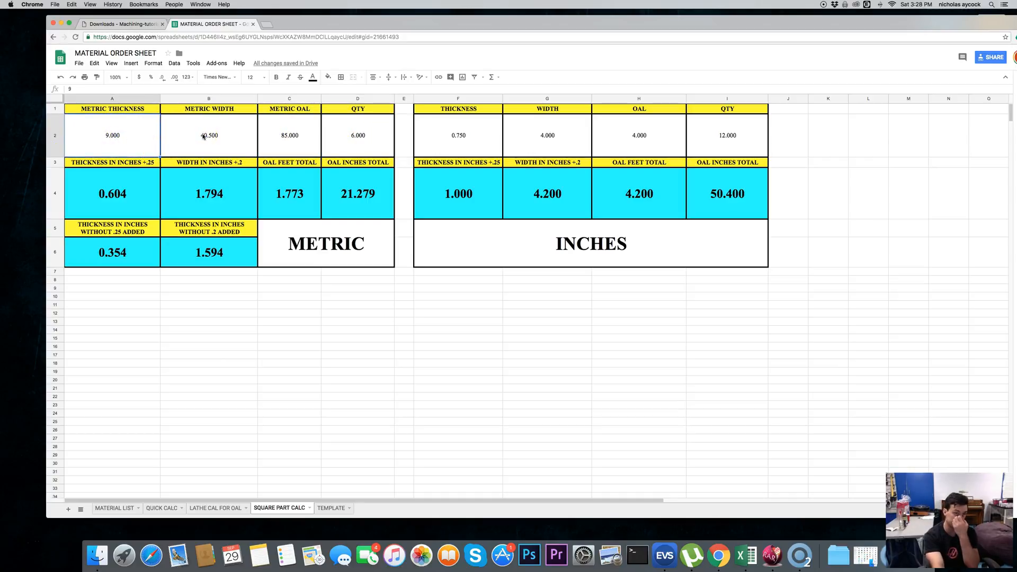
click(289, 135)
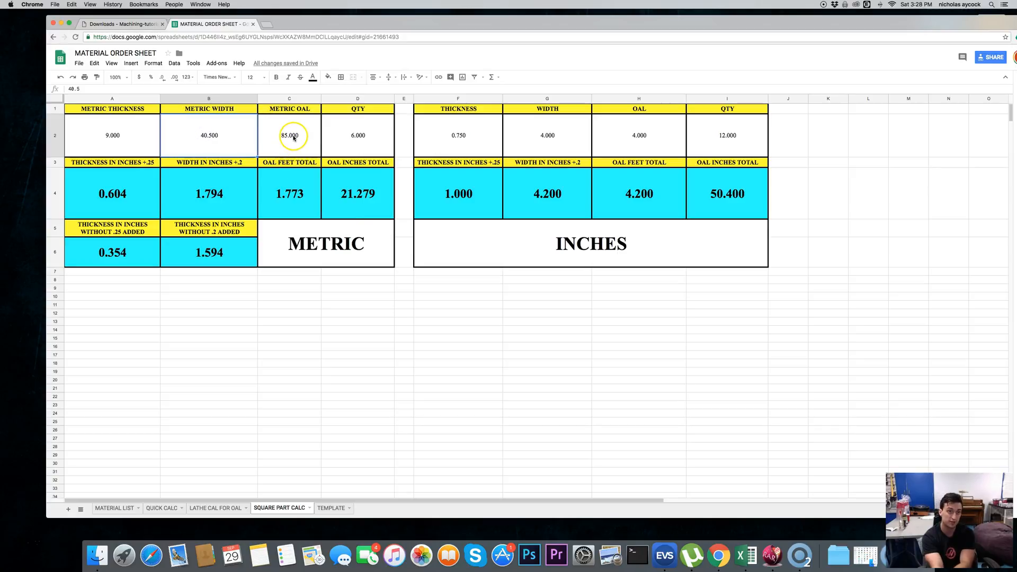
click(357, 135)
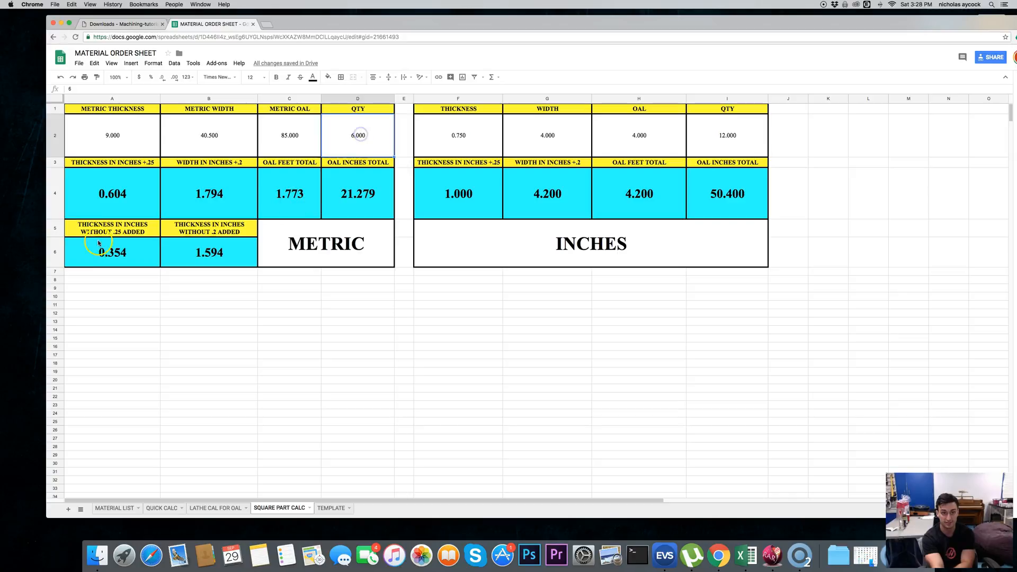
click(111, 193)
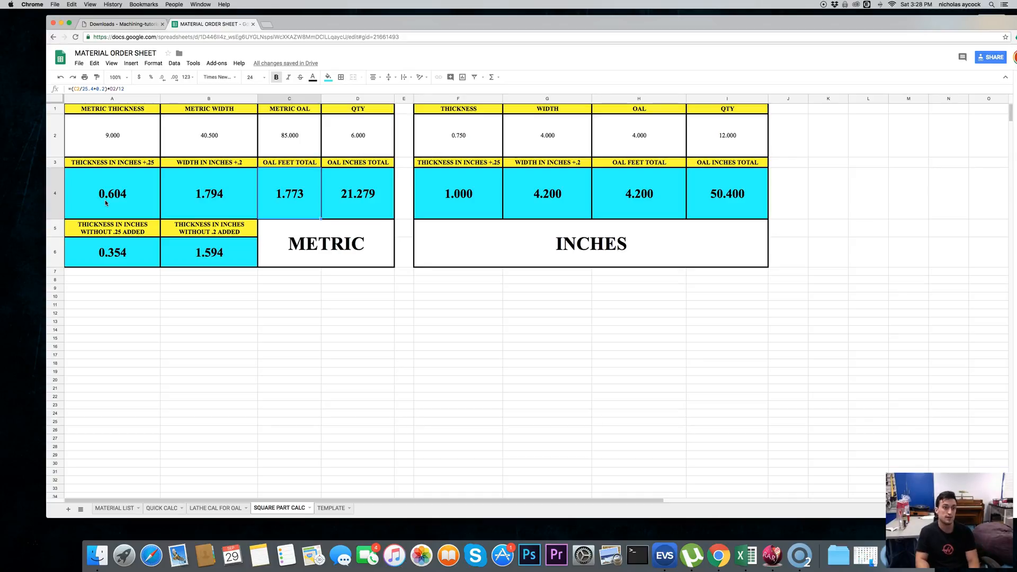
mouse_move(183, 184)
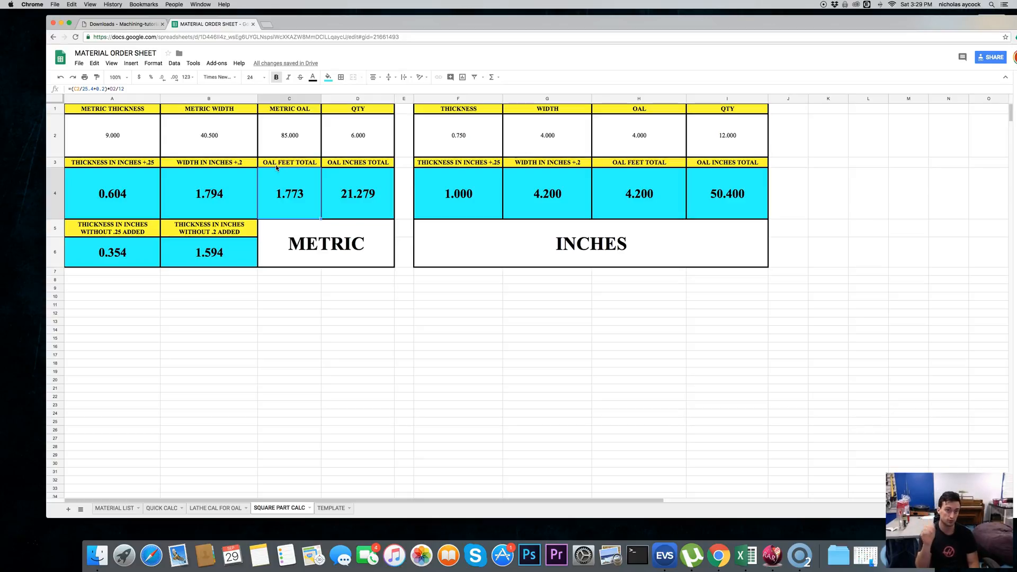
click(288, 135)
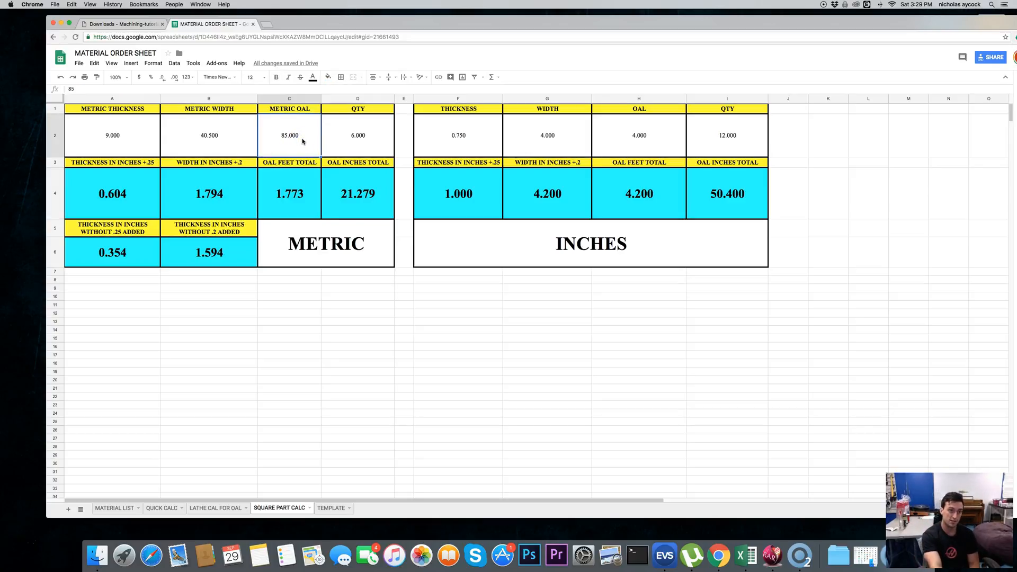
click(289, 193)
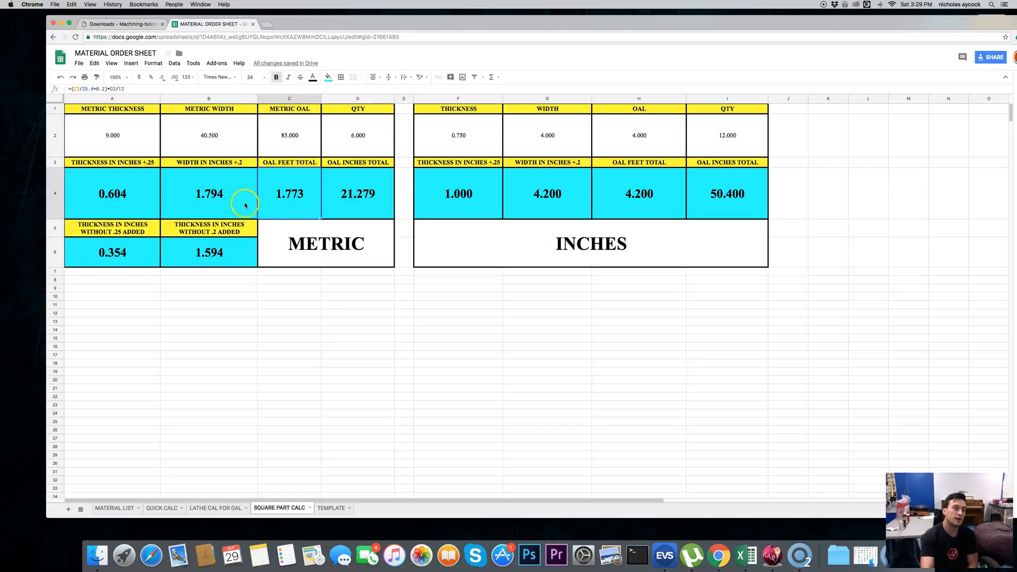
click(209, 253)
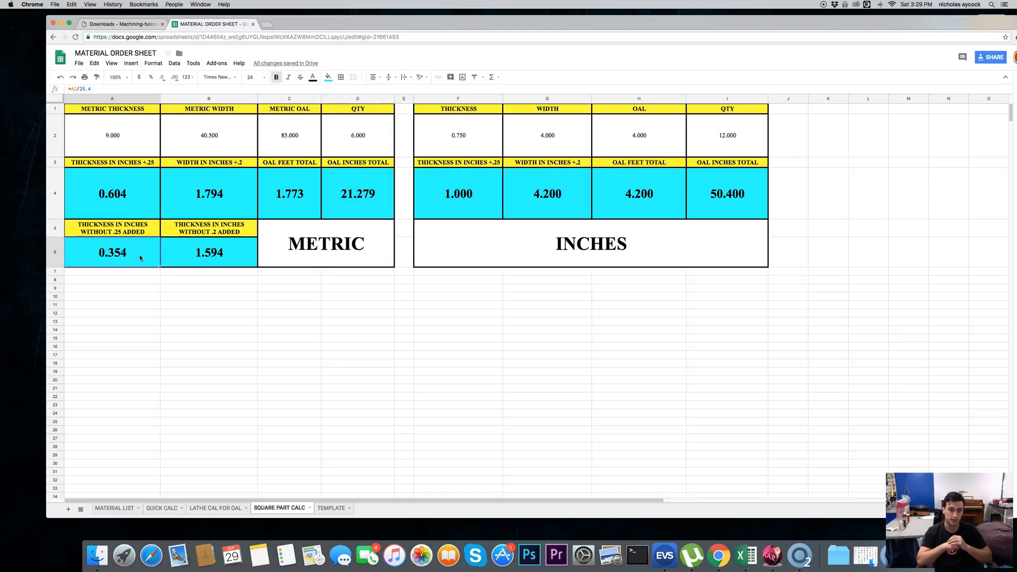
click(209, 252)
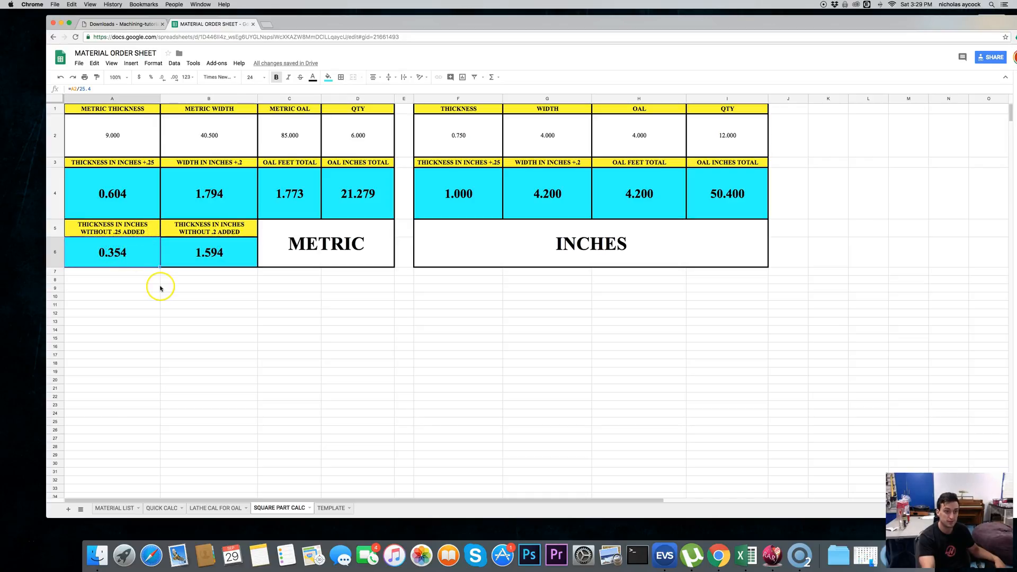
- Retype the B5 header on SQUARE PART CALC as WIDTH IN INCHES WITHOUT .2 ADDED
click(209, 194)
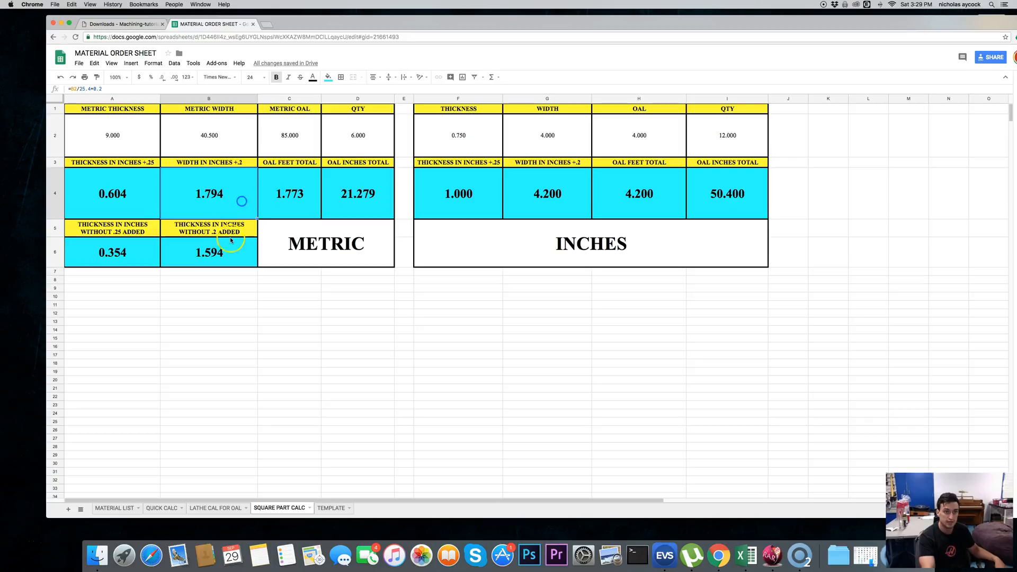
click(208, 227)
text(width)
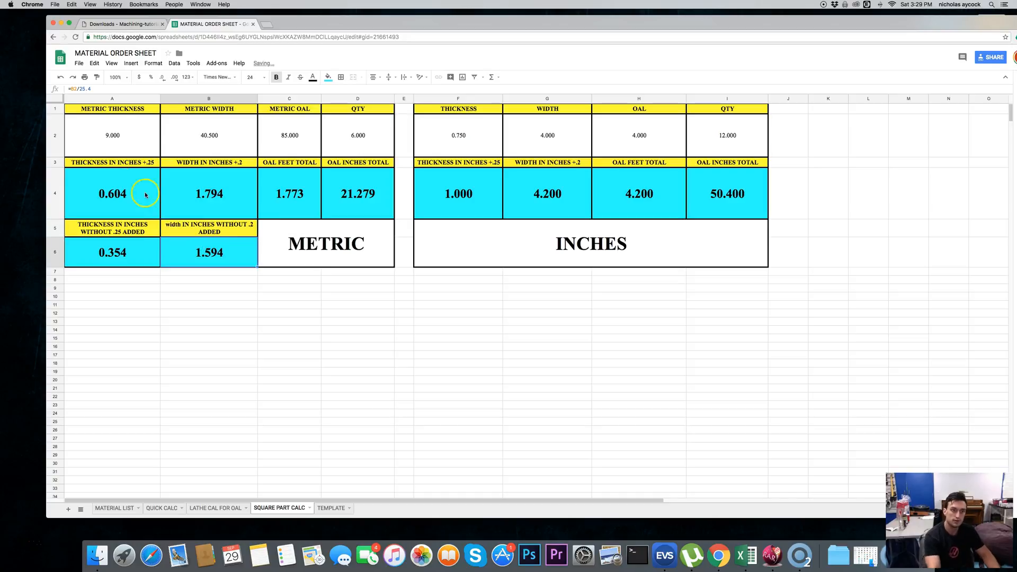
click(209, 228)
text(WIDTH)
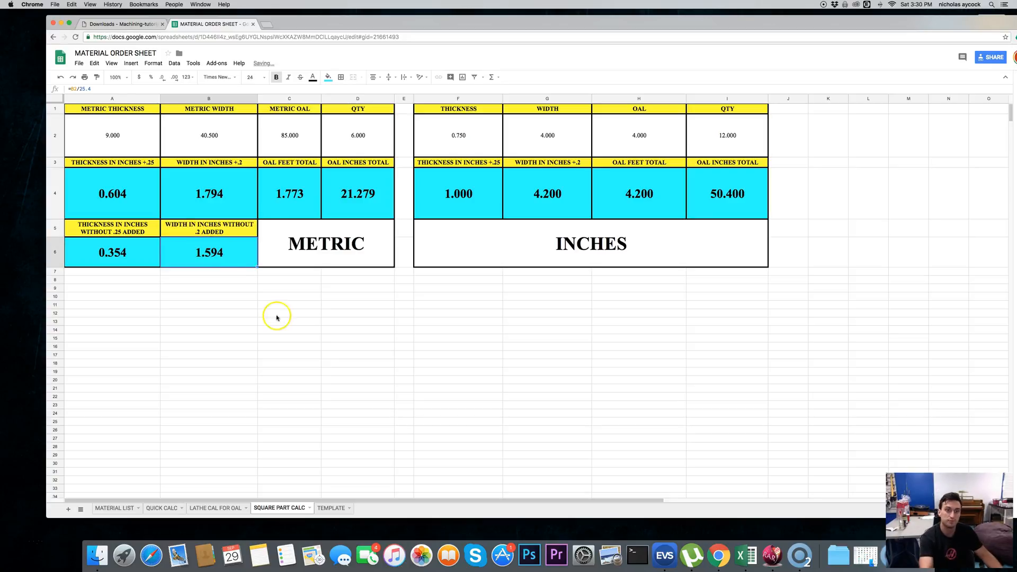
click(288, 321)
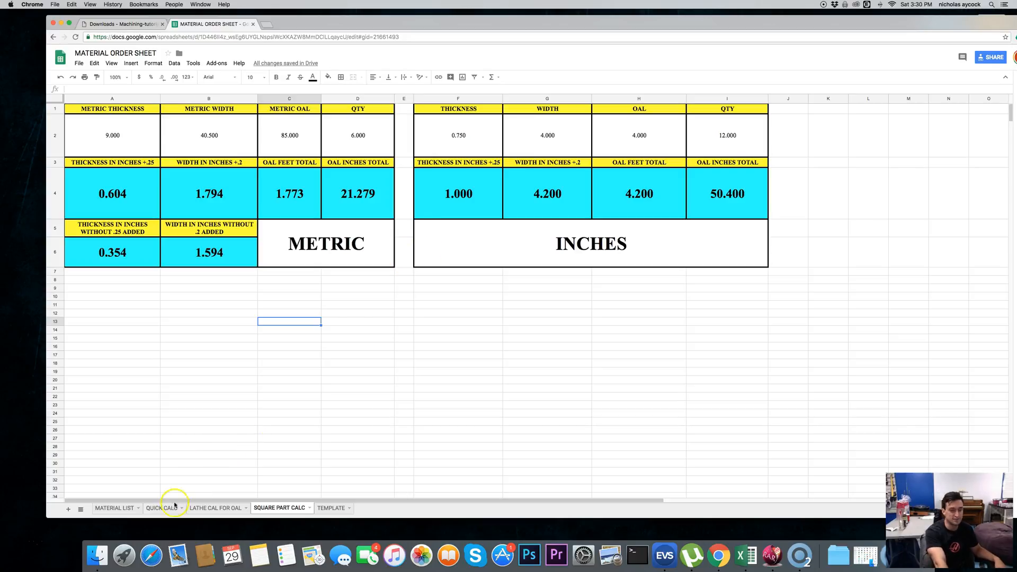
- Switch to the QUICK CALC sheet and inspect the hex-to-round answer calculation
click(161, 507)
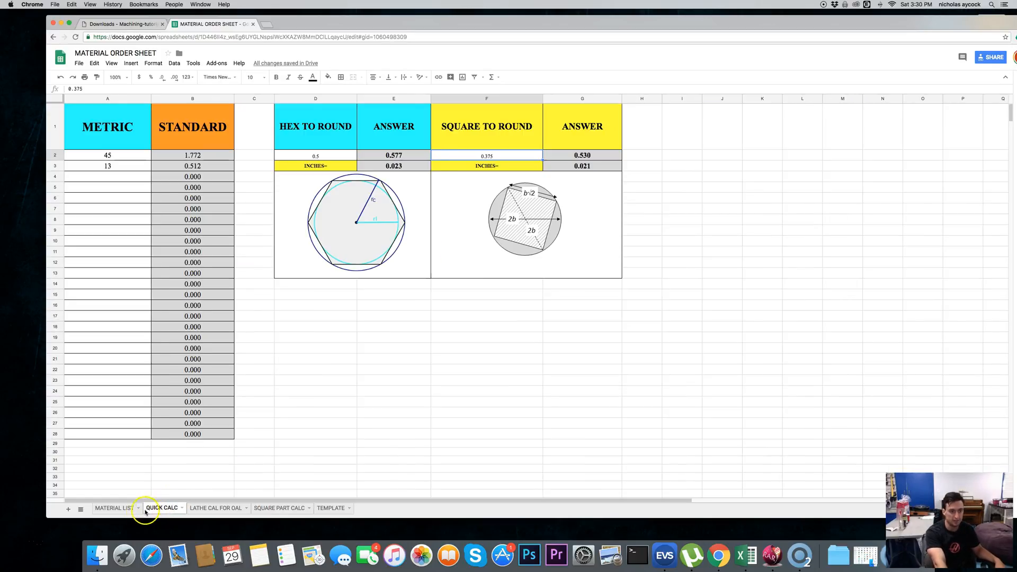
click(115, 507)
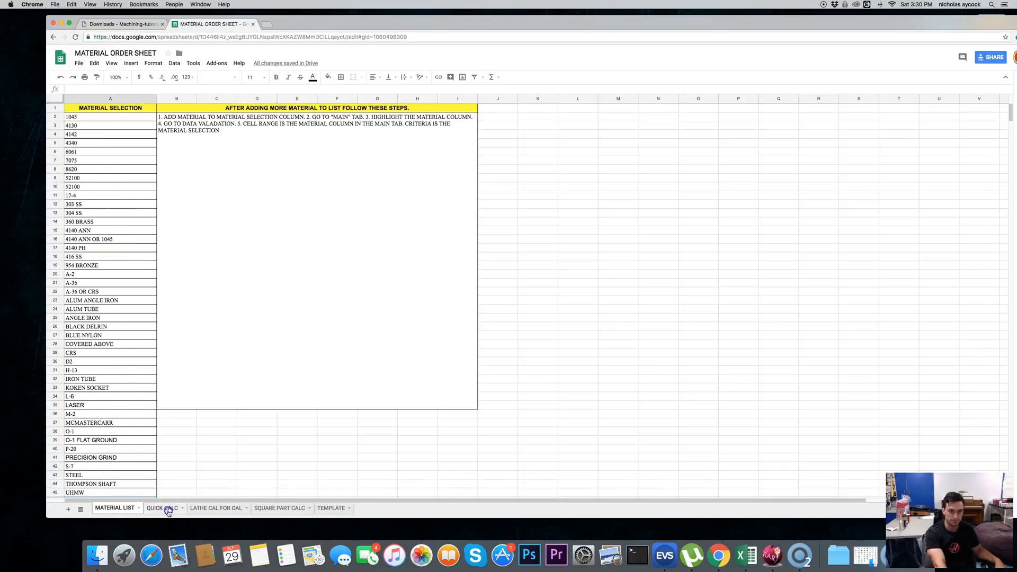
click(161, 508)
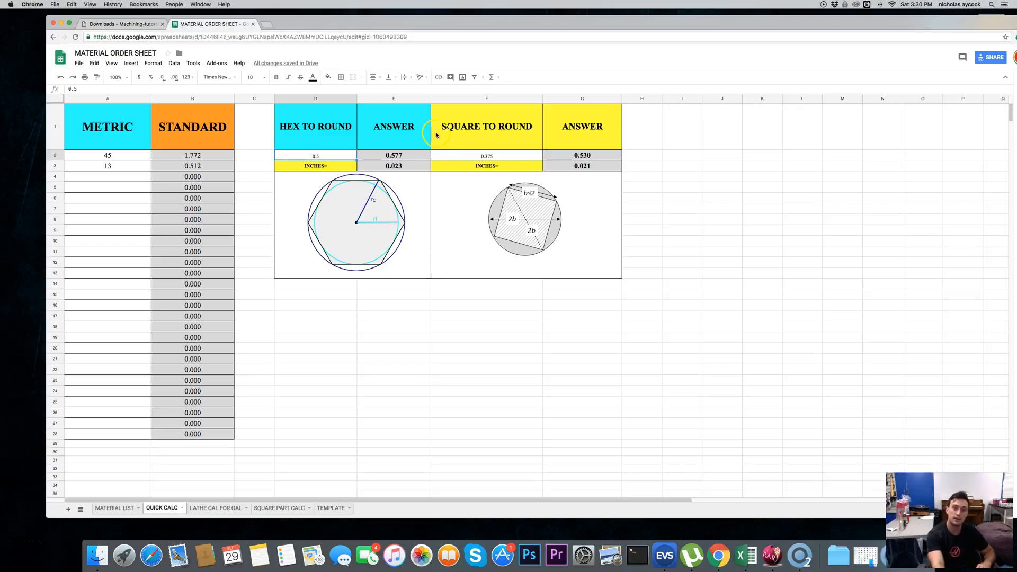
click(395, 155)
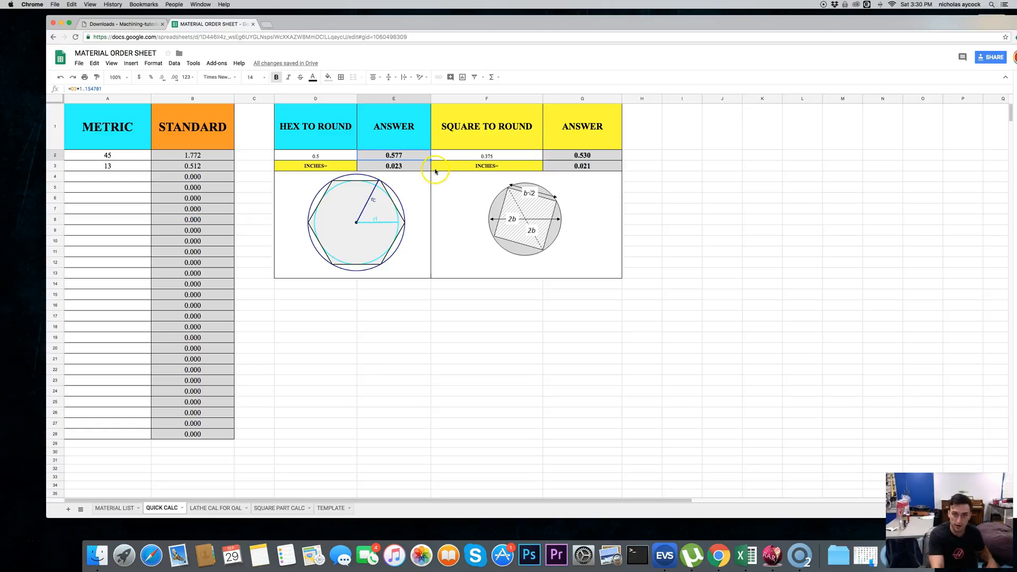
click(486, 154)
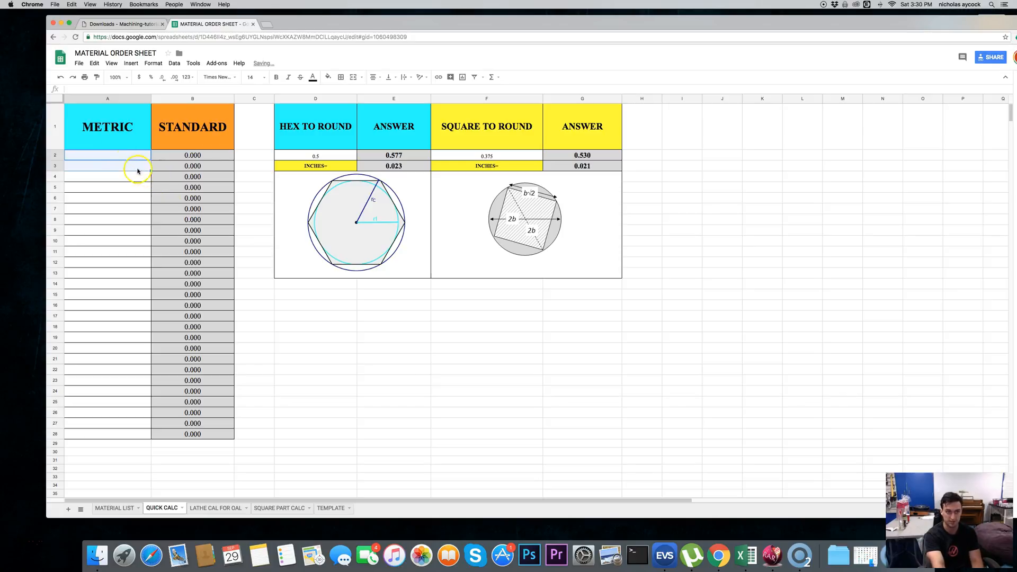
- Enter metric values 45, 13, 12, 65, 66 and 6 to convert them to standard inches
text(45)
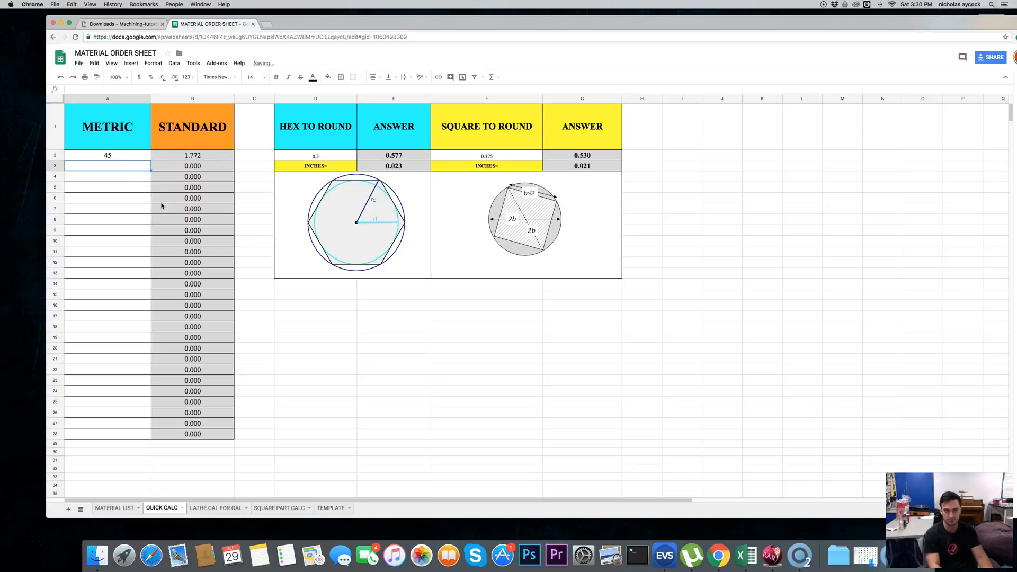
text(13)
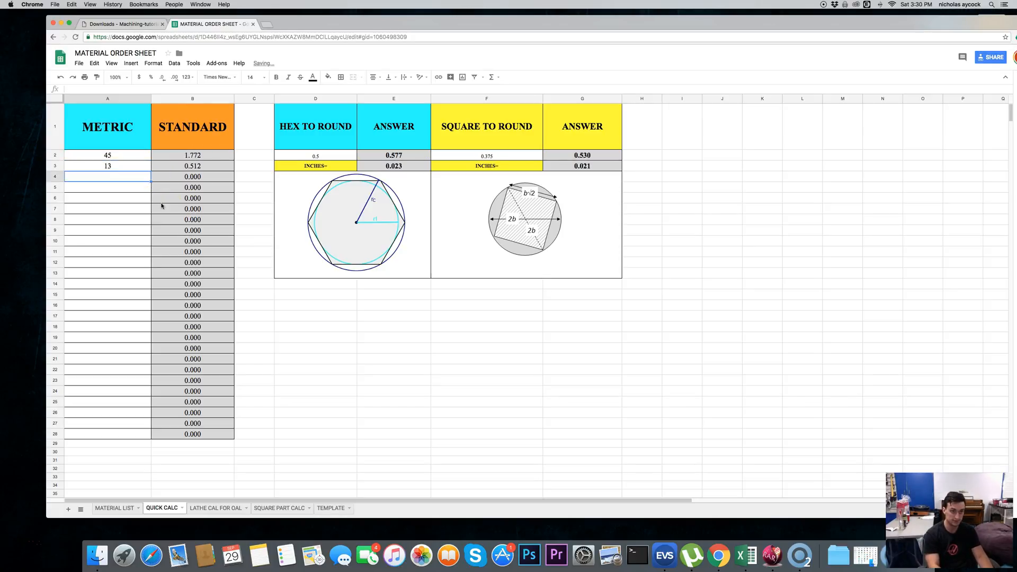
text(12)
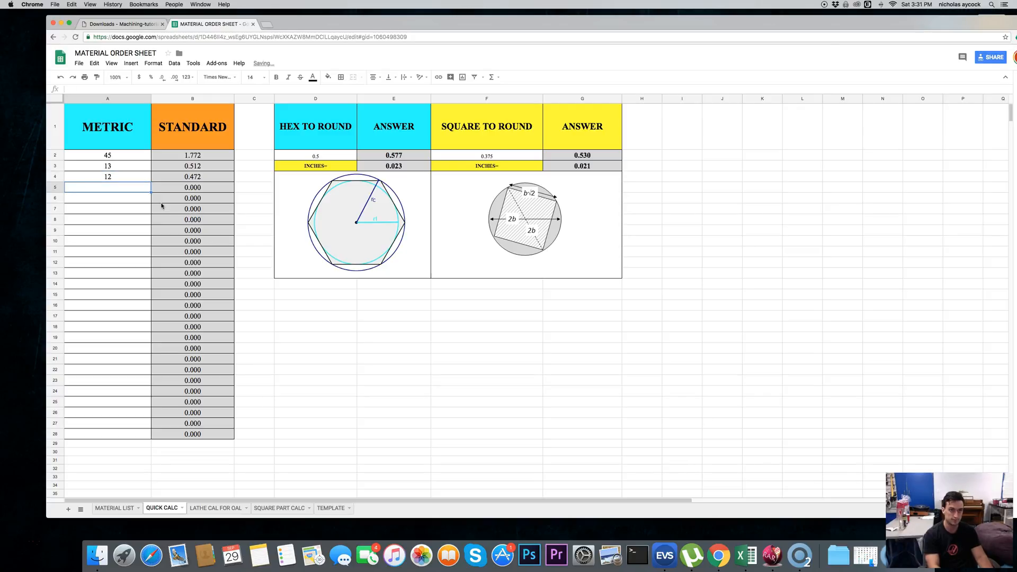
text(65)
click(107, 208)
text(6)
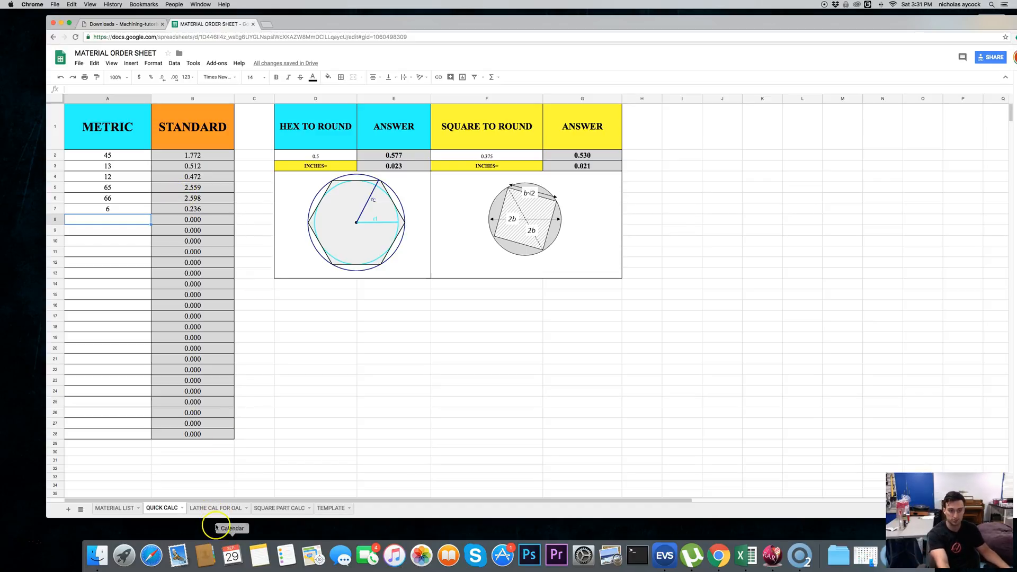
- Add MMHPL below UHMW at the end of the MATERIAL LIST, then return to the TEMPLATE sheet
click(214, 507)
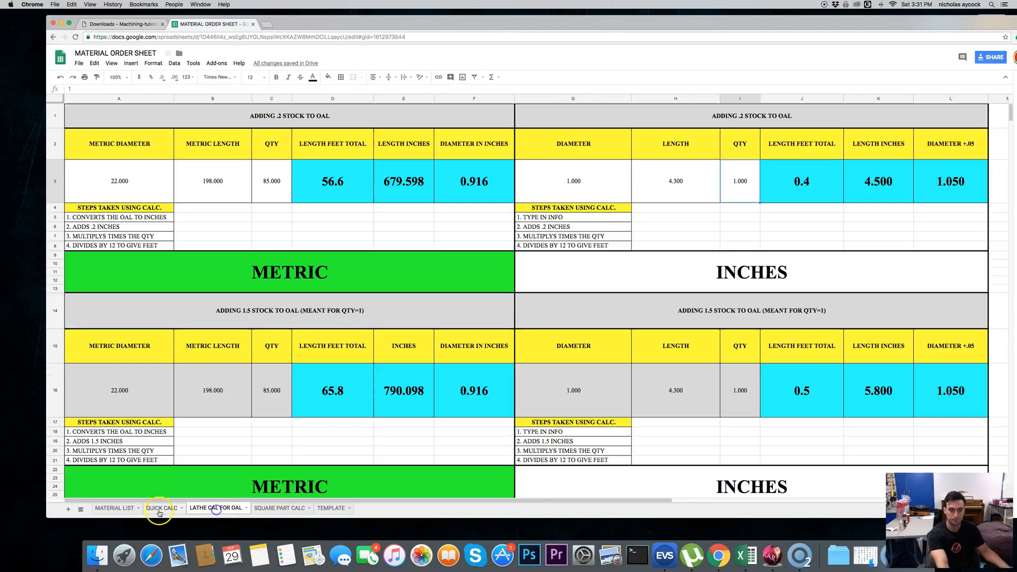
click(114, 507)
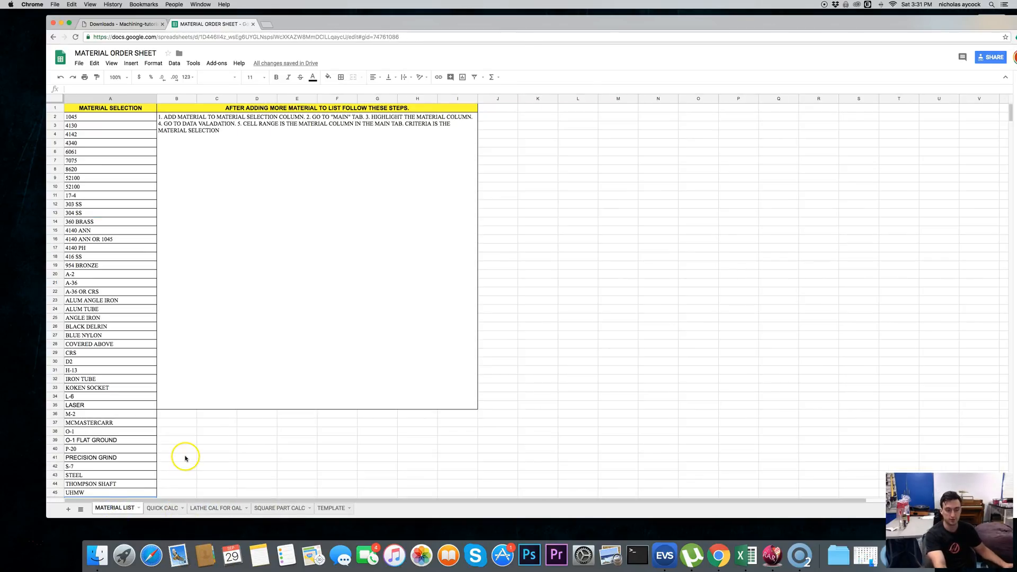
click(177, 458)
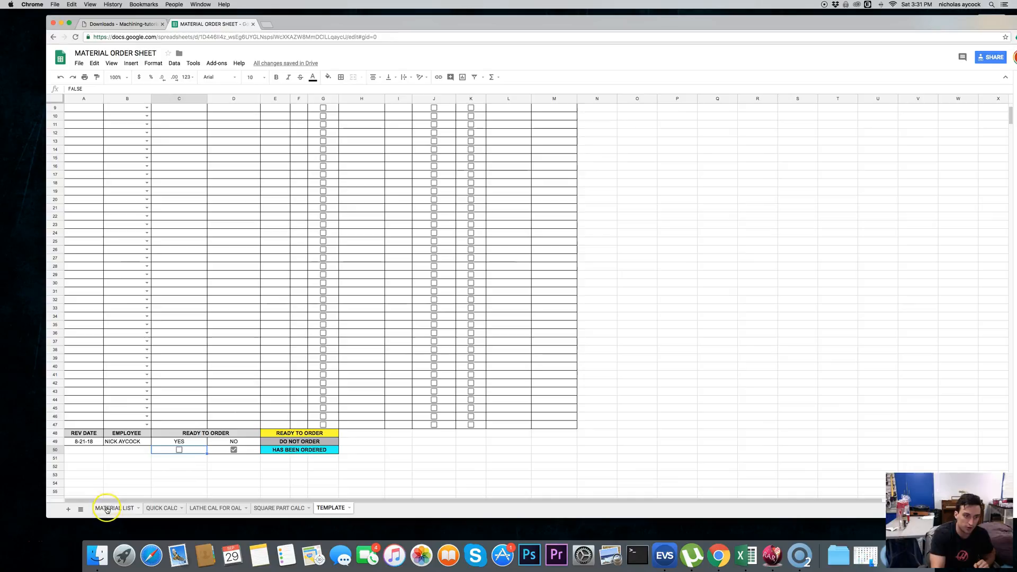
click(114, 508)
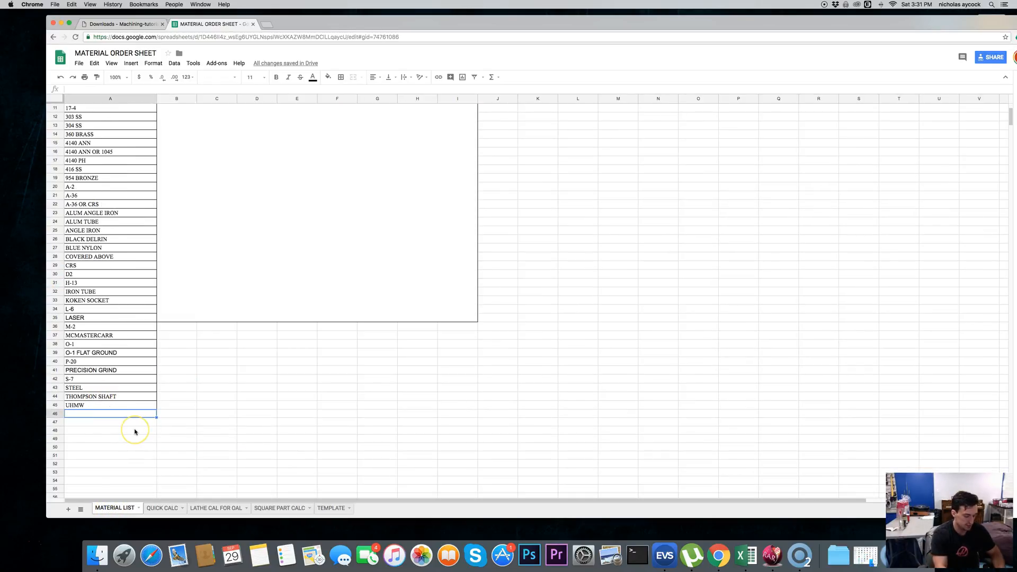
text(MMHPL)
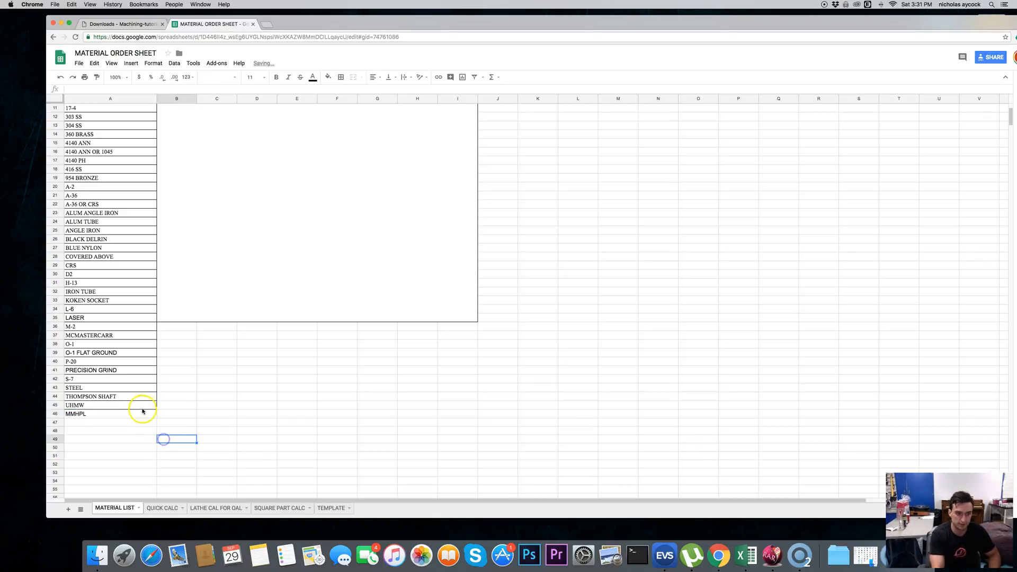
click(343, 77)
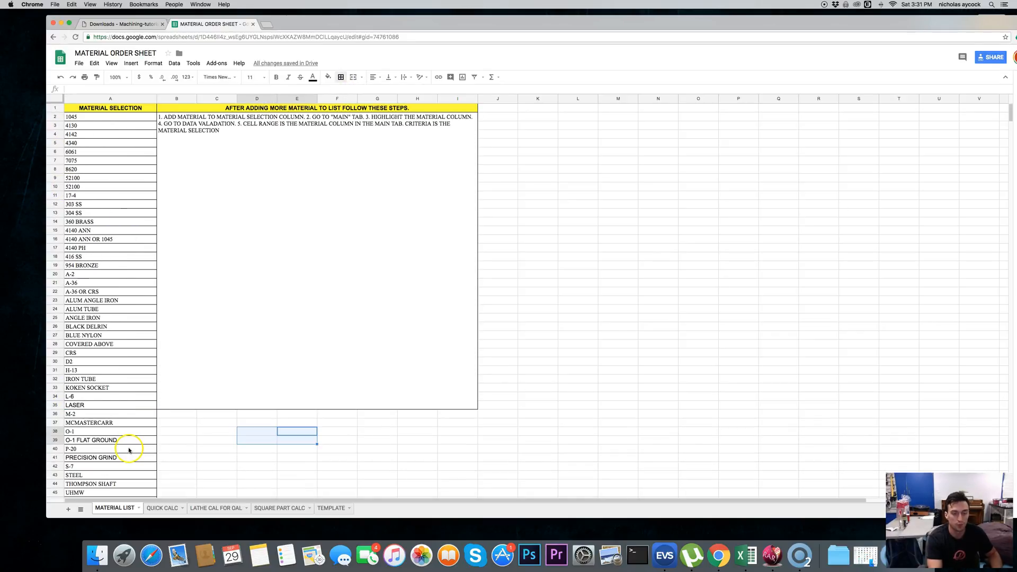
click(331, 508)
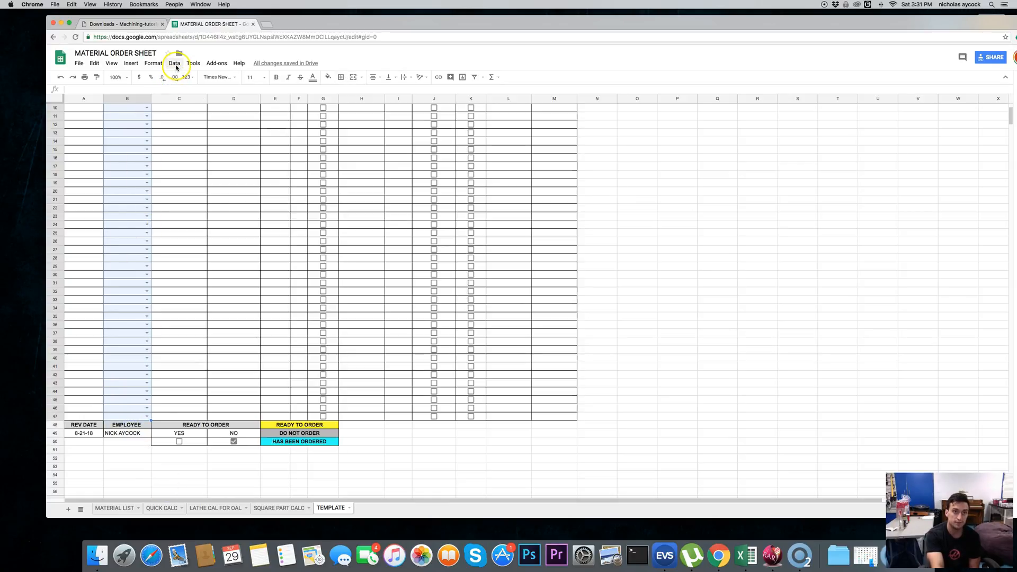
- Repoint the material dropdown's data validation range to MATERIAL LIST A2:A46 and check MMHPL appears
click(173, 62)
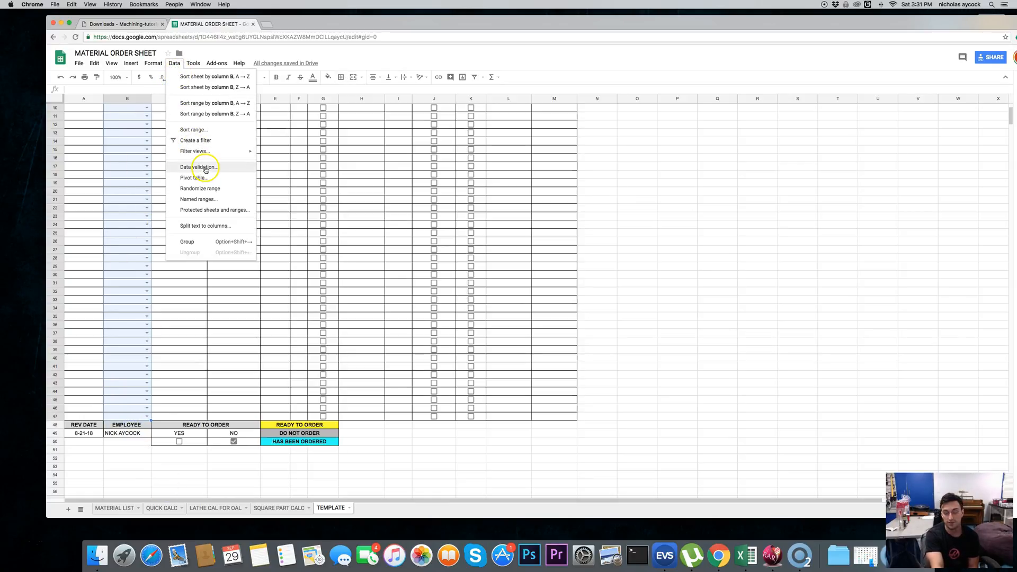
click(198, 166)
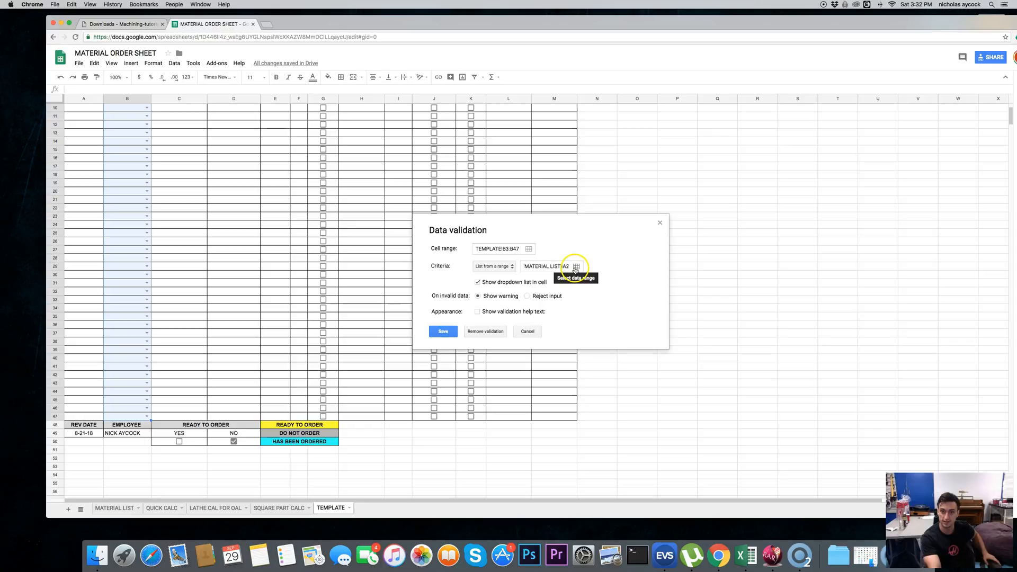
click(575, 267)
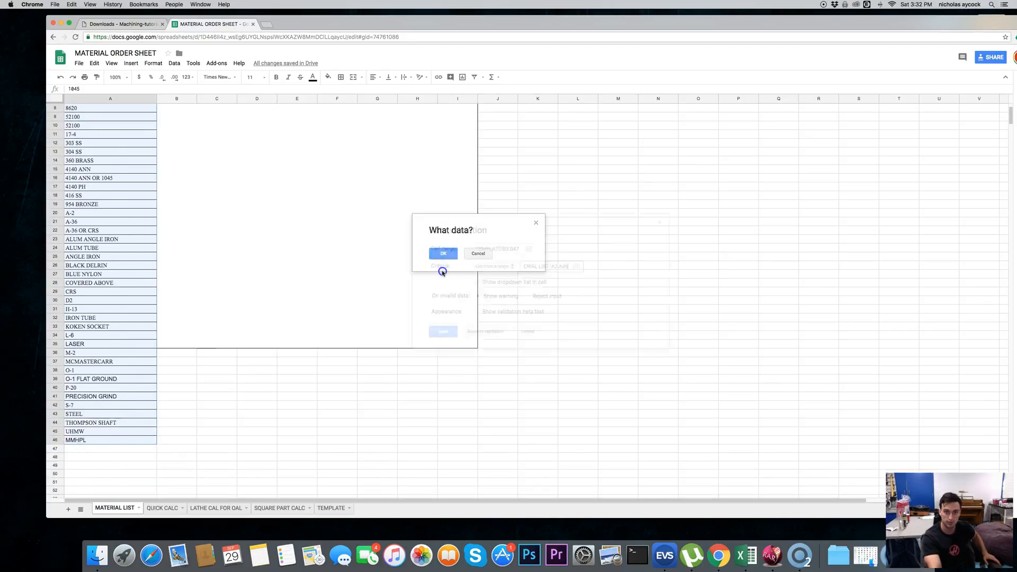
click(443, 253)
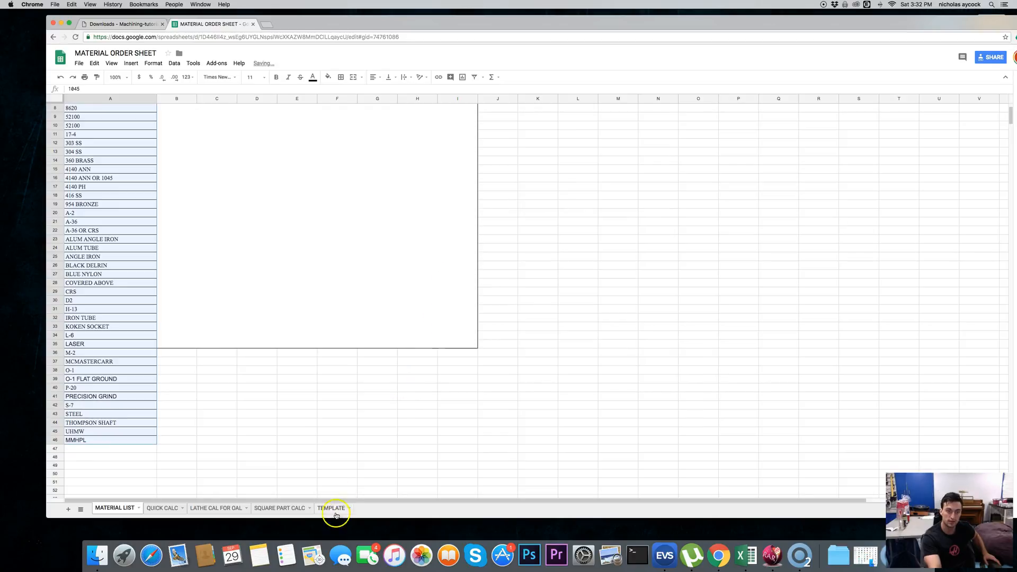
click(331, 507)
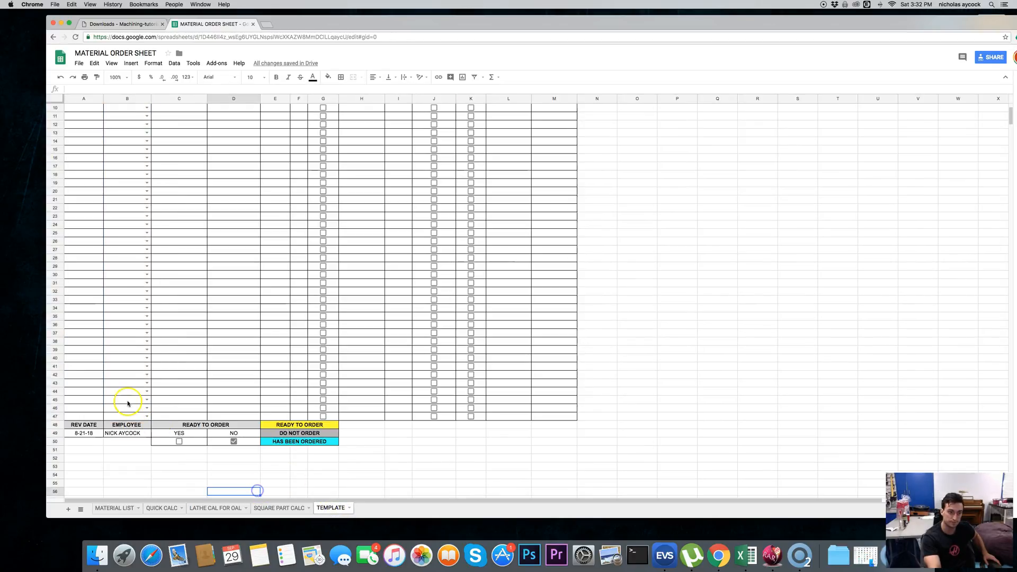
click(146, 416)
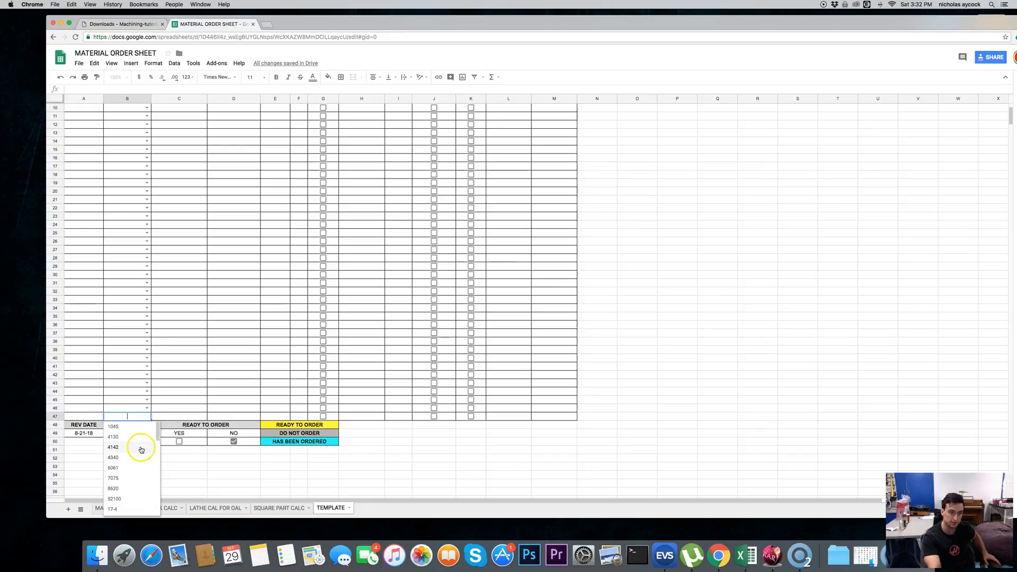